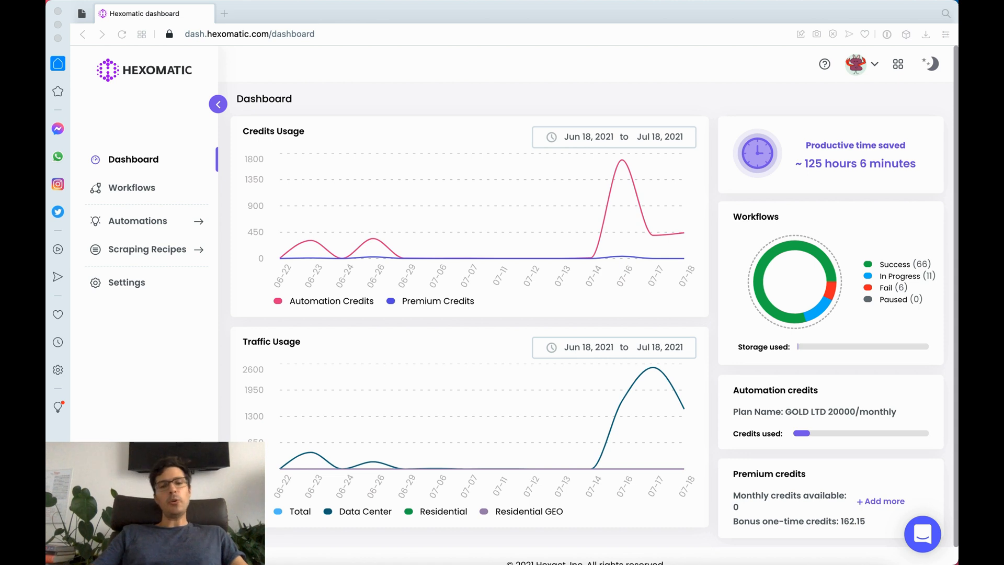
mouse_move(933, 311)
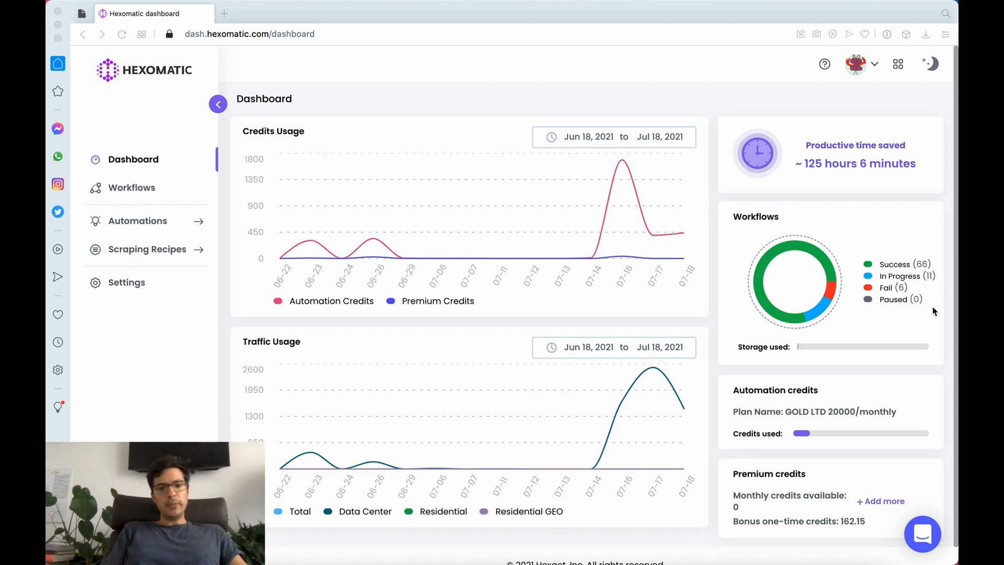
mouse_move(161, 232)
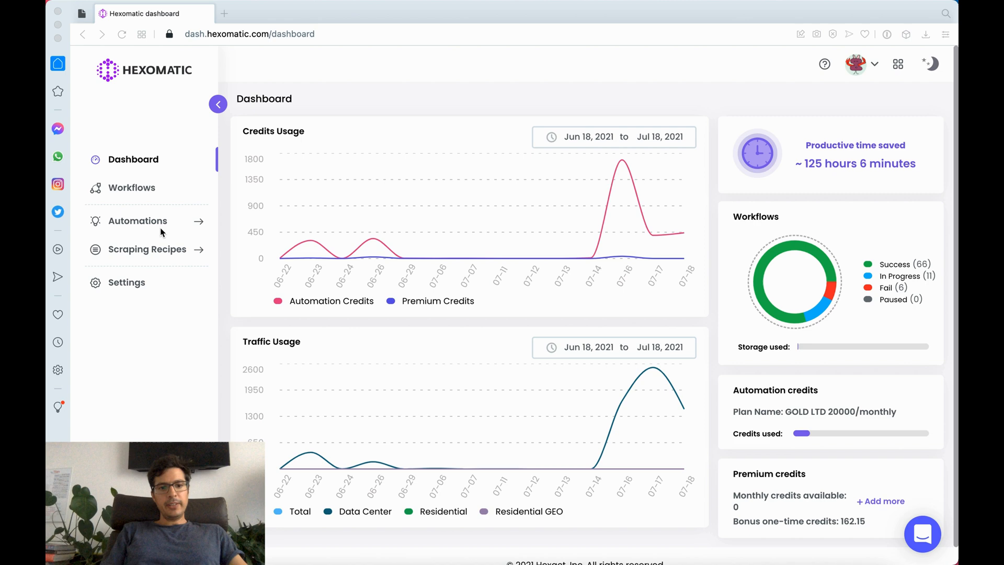
Step: Create a new workflow from the Workflows list and title it 'Find accountants in NY'
click(131, 188)
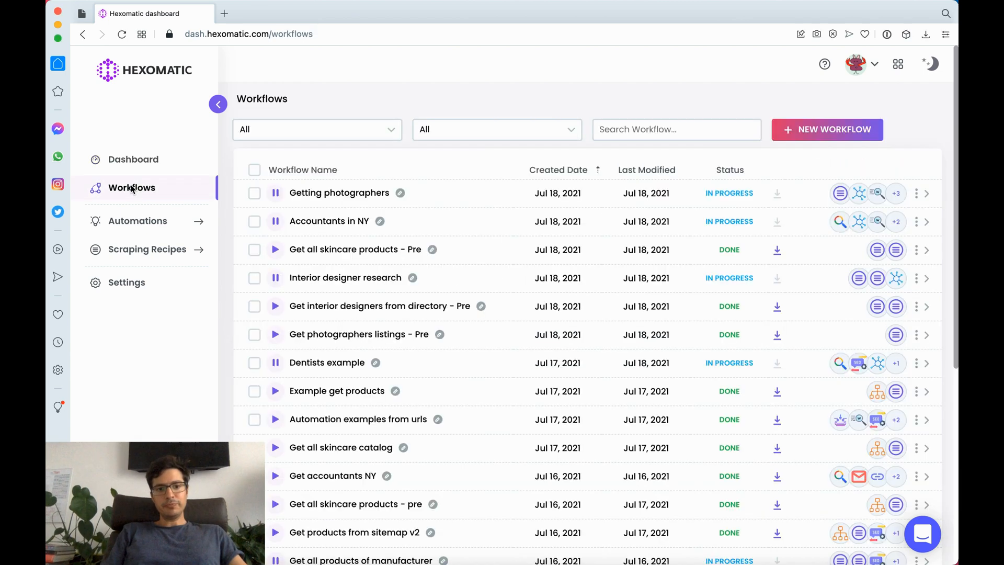
click(826, 129)
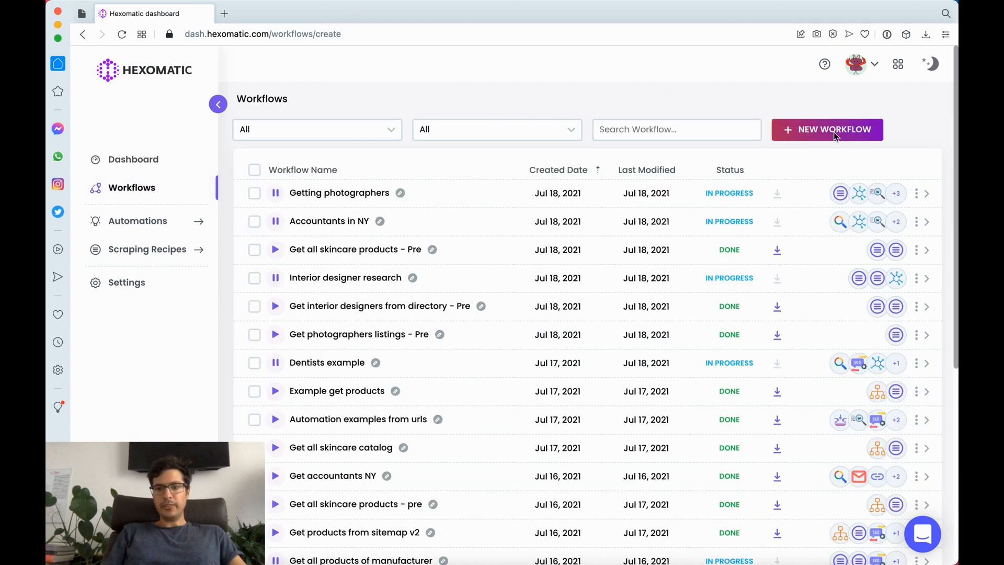
click(826, 129)
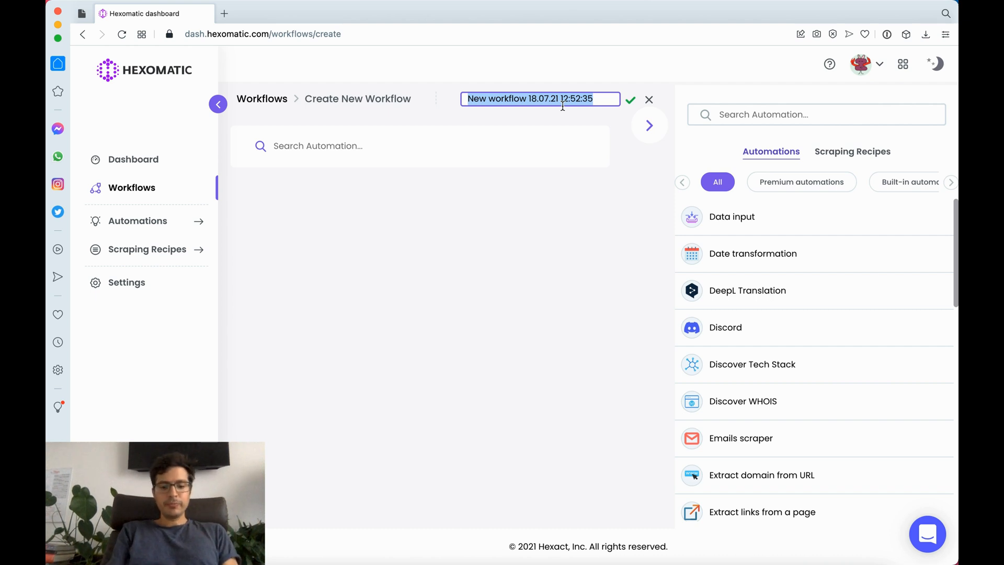
text(Find)
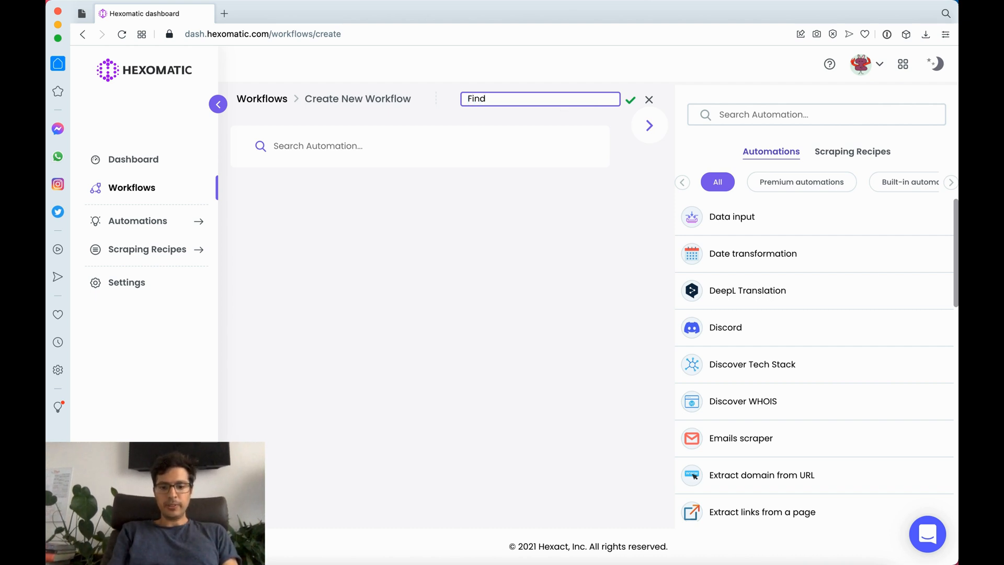
text(accountants in)
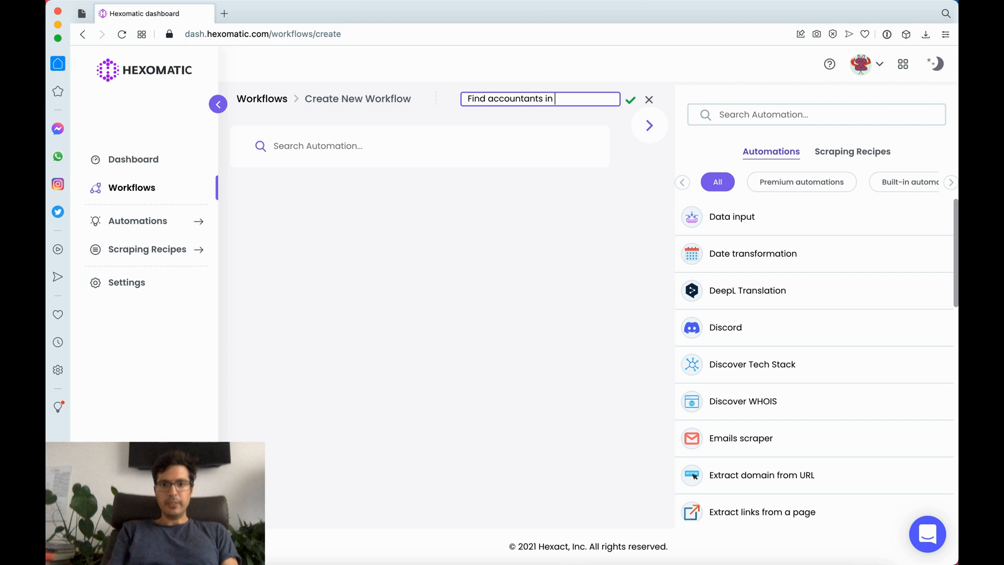
text(NY)
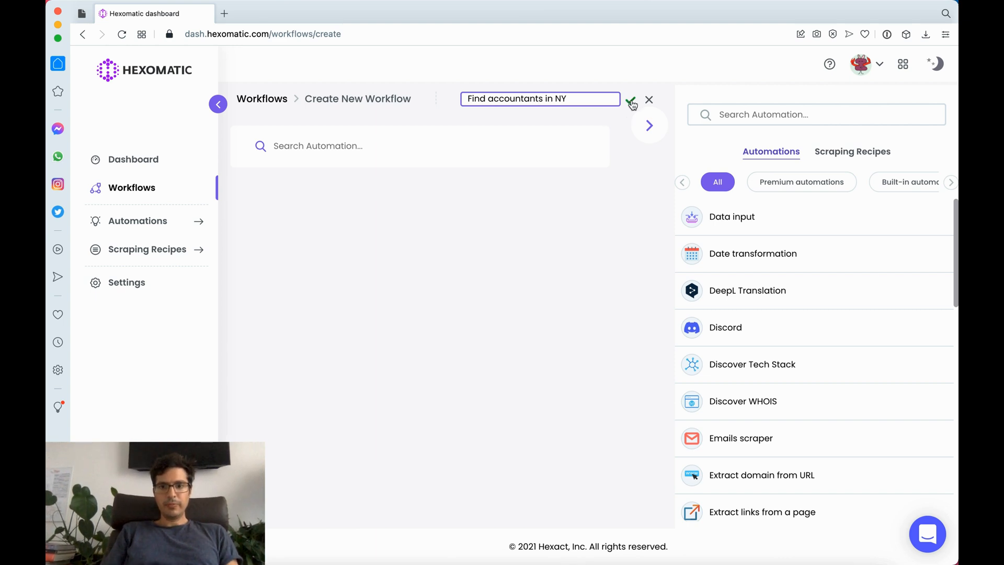
click(630, 103)
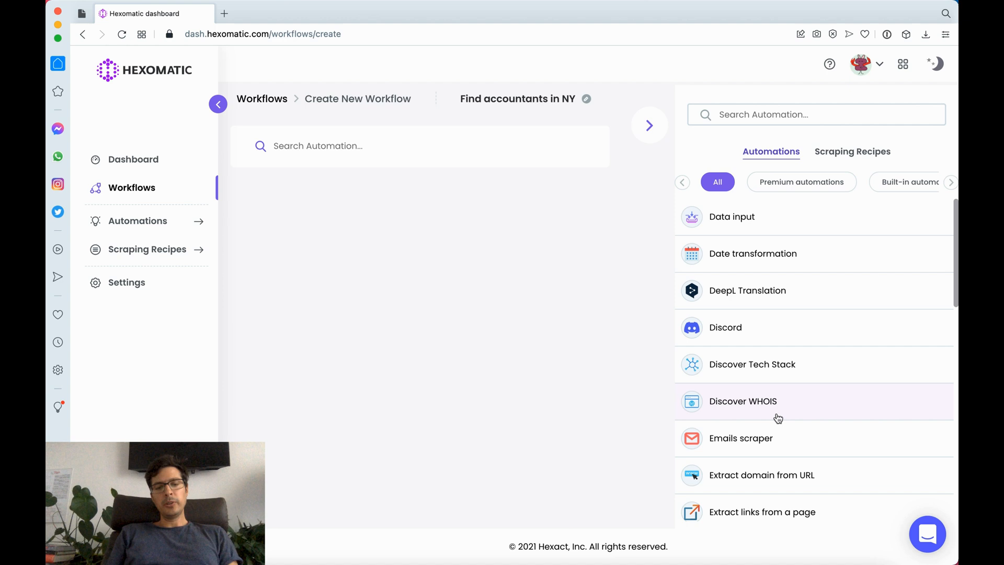
mouse_move(804, 315)
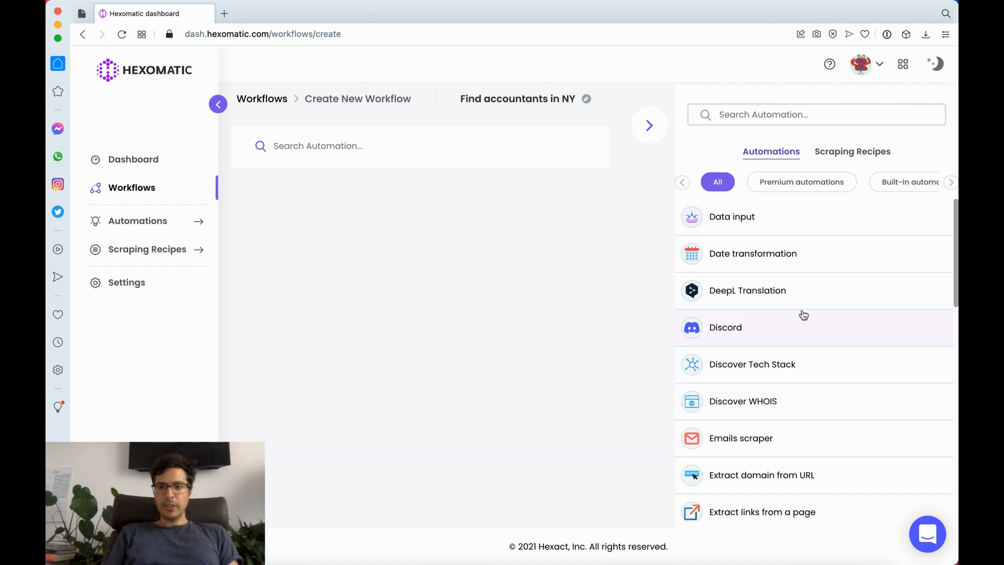
Step: Search the automations for 'goo' and add Google Search as step one
click(815, 114)
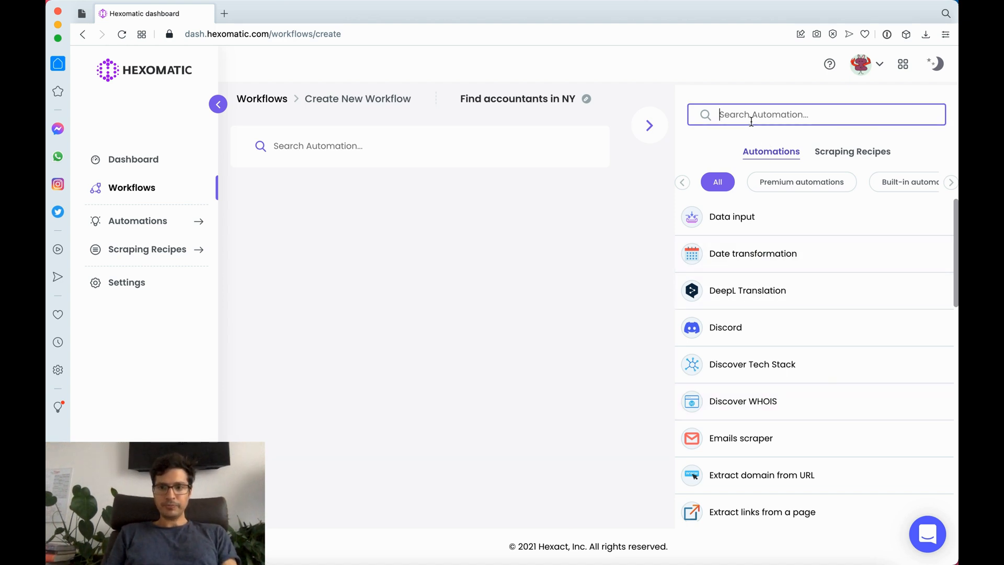
text(goo)
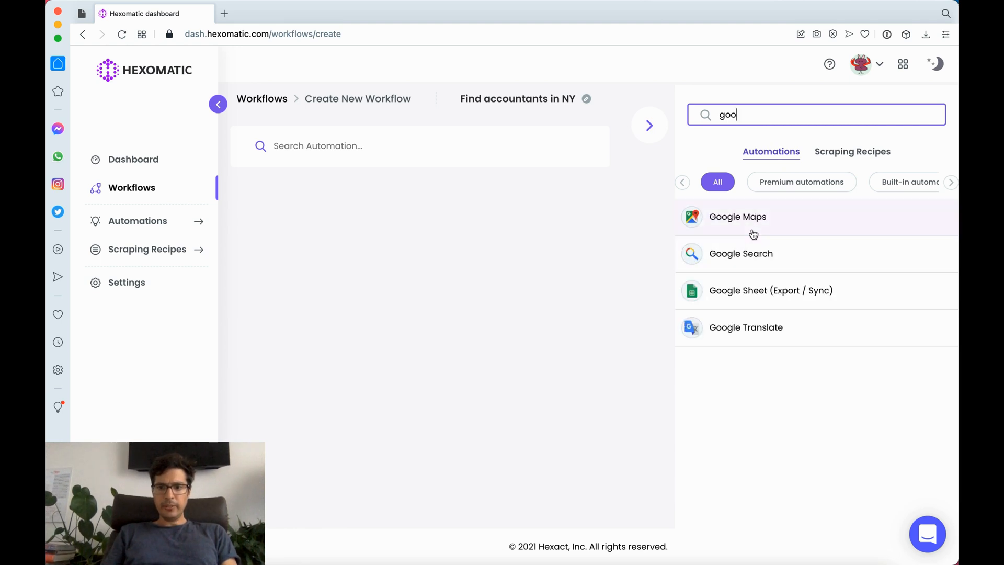
mouse_move(787, 231)
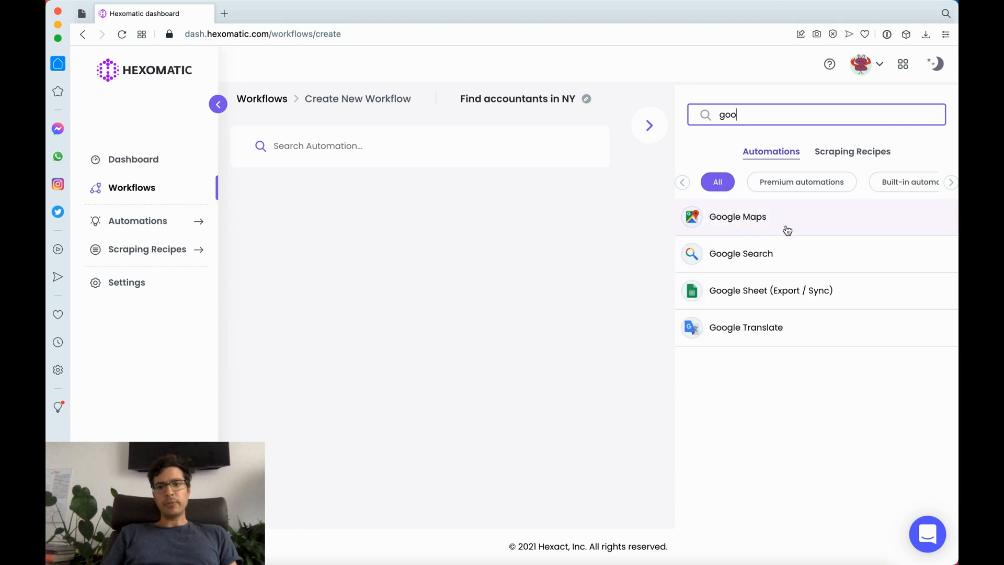
mouse_move(758, 268)
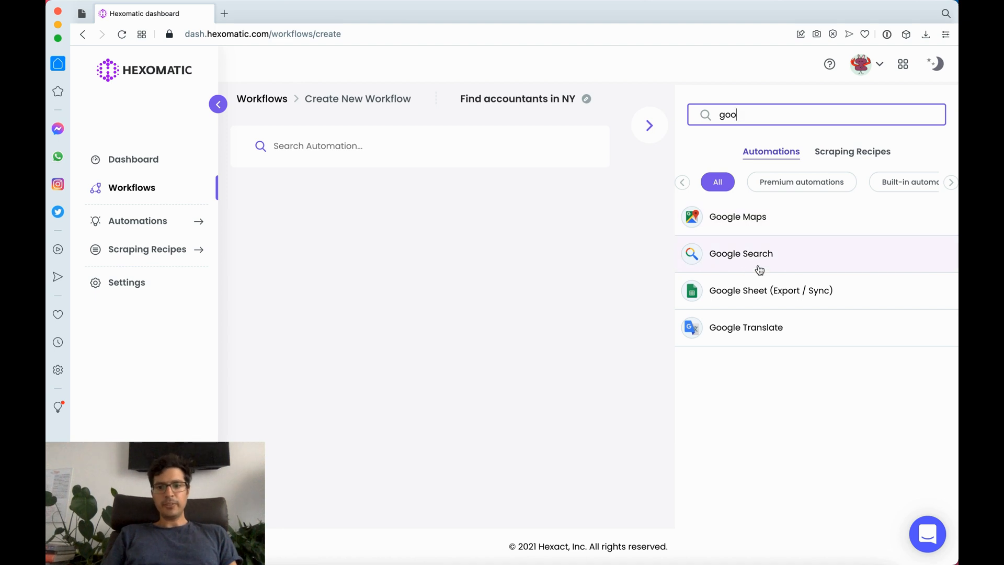
click(740, 253)
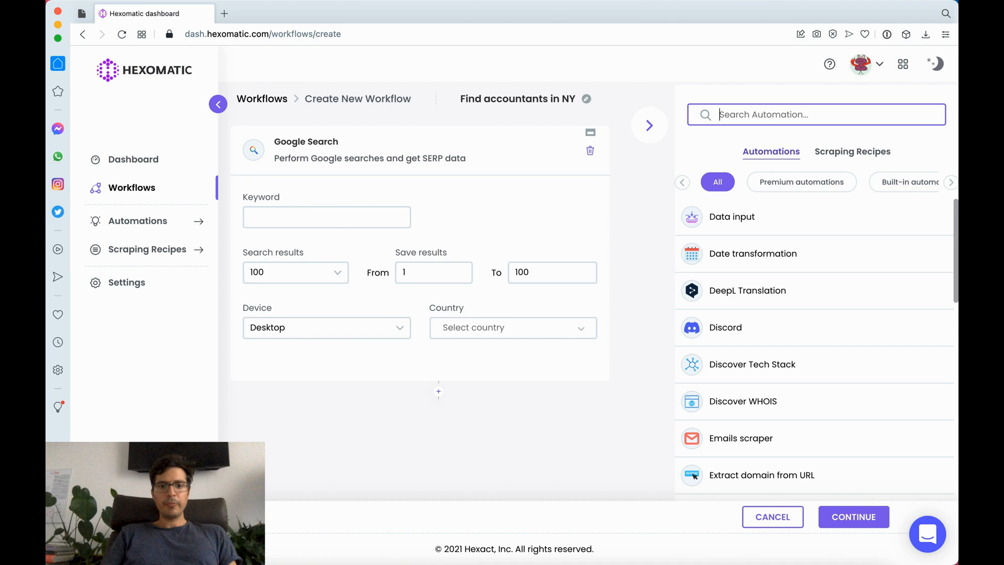
Step: Enter 'accountant New York' as the Google Search keyword
click(325, 217)
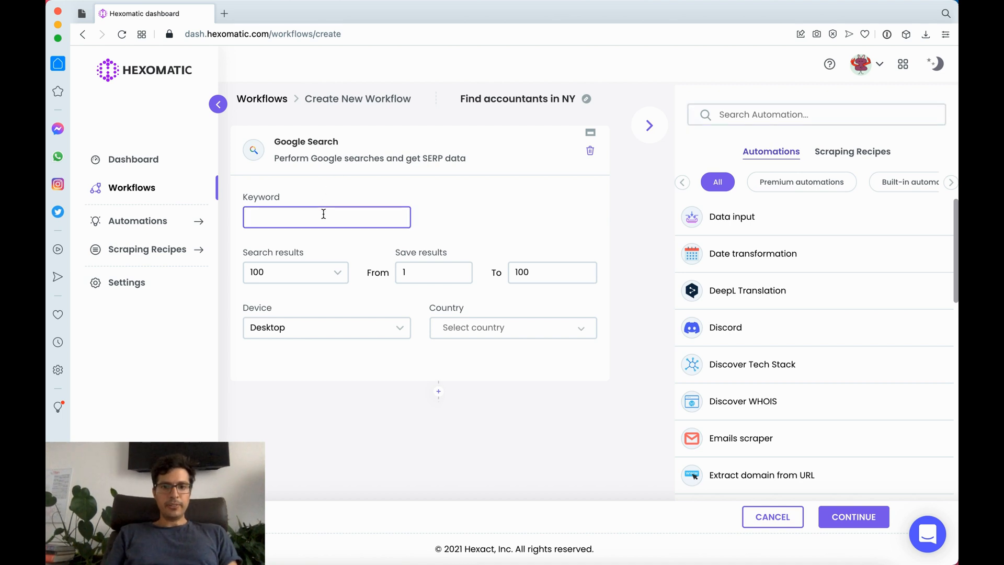
text(accountant)
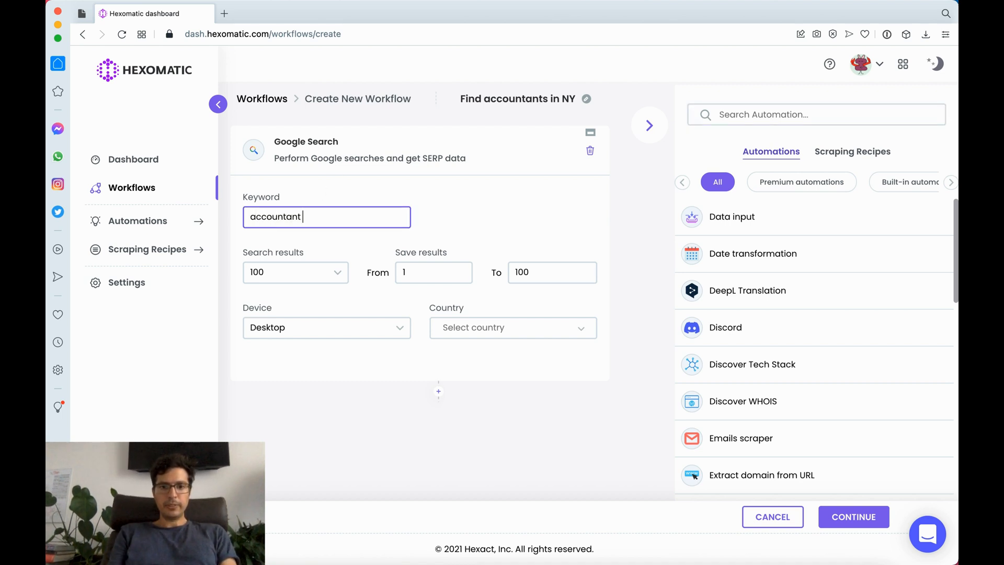
text(New)
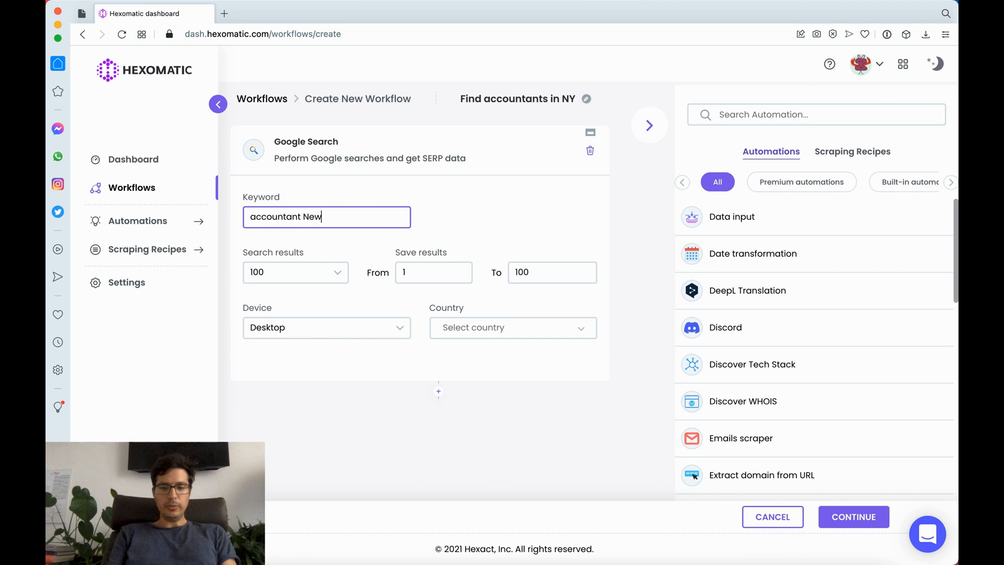
text(York")
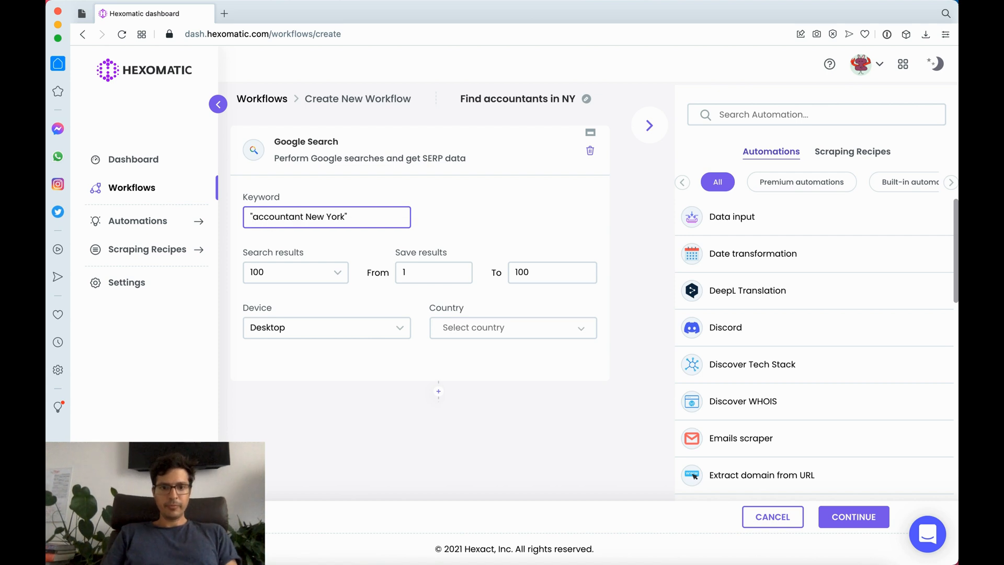
mouse_move(299, 275)
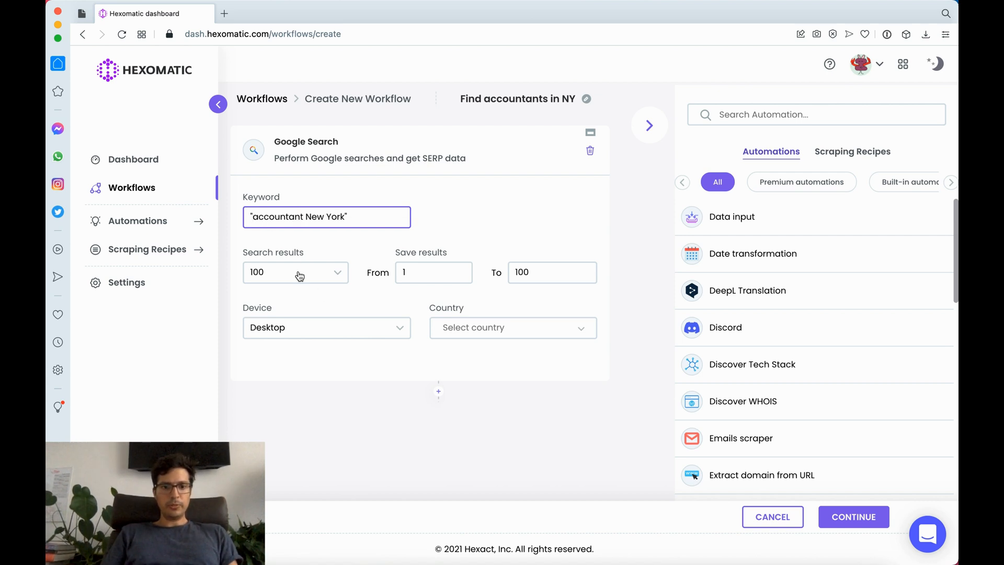
Step: Keep 100 search results and set the search country to United States
click(295, 272)
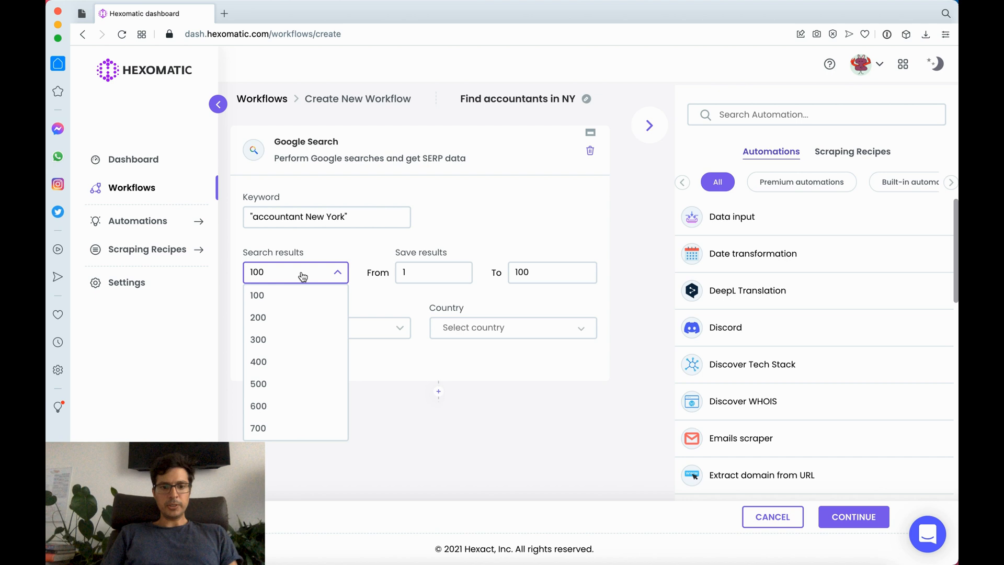
click(257, 295)
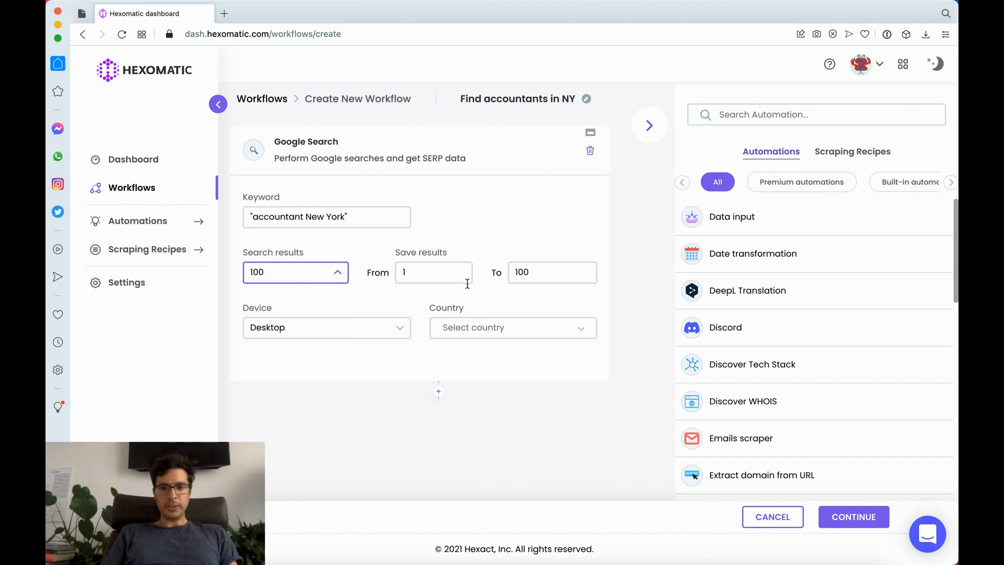
click(513, 327)
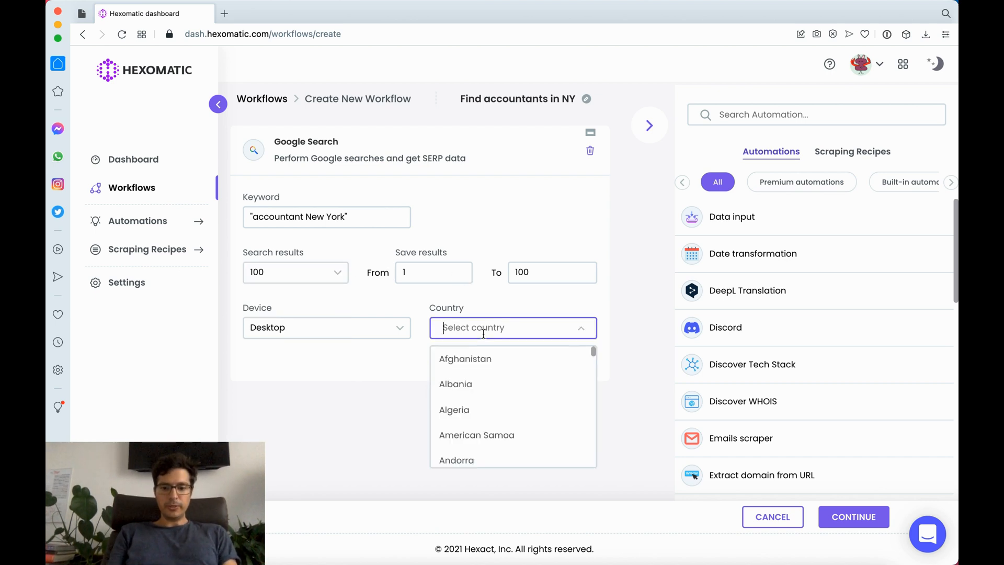
text(united states)
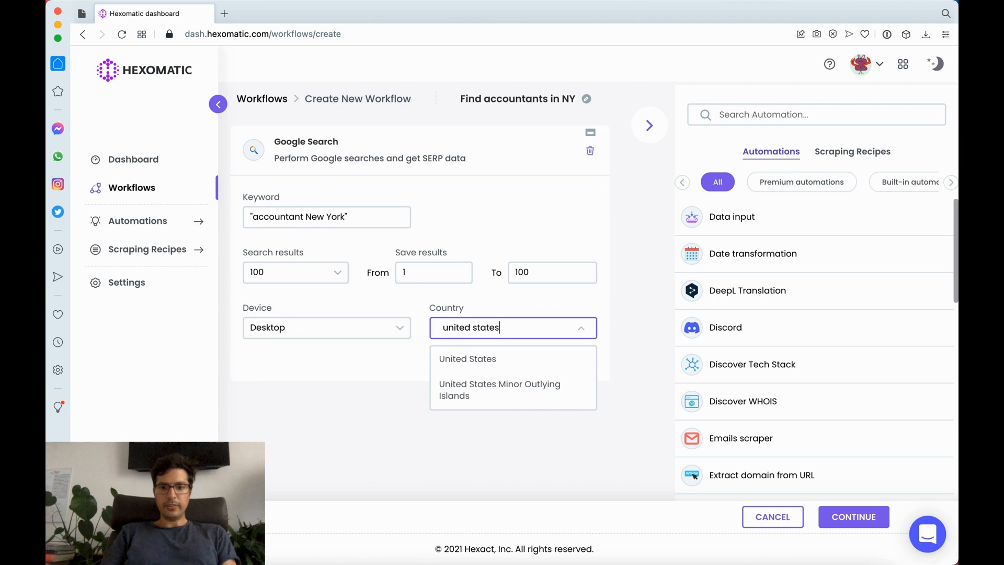
click(468, 359)
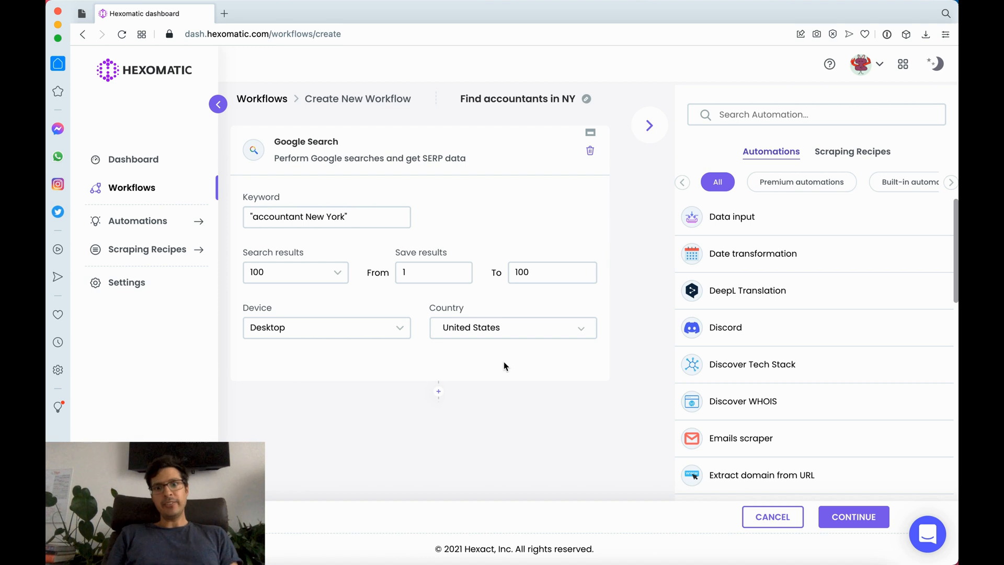
mouse_move(788, 356)
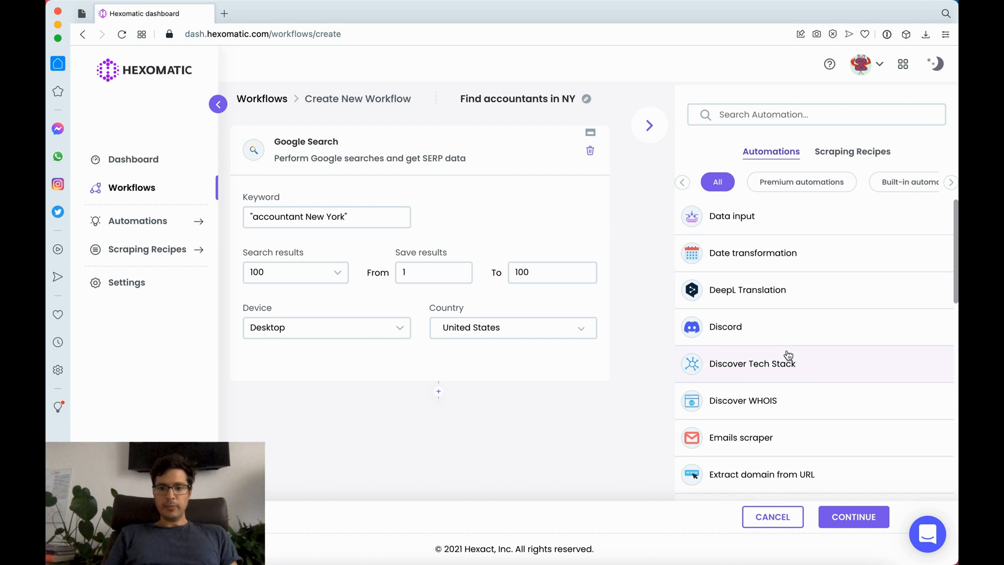
Step: Add an Emails scraper step taking its source from the search results' Url
scroll(down, 3)
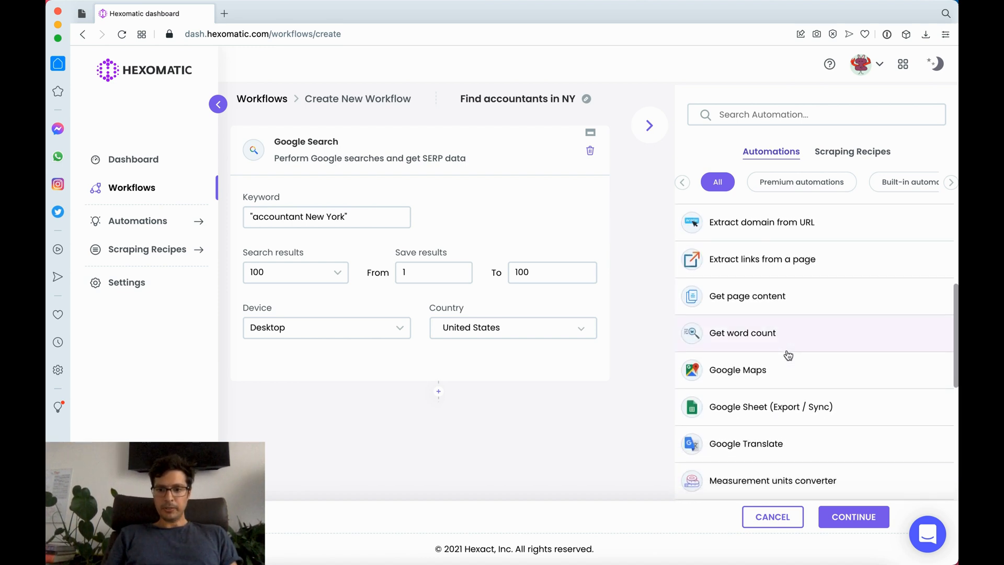
scroll(up, 3)
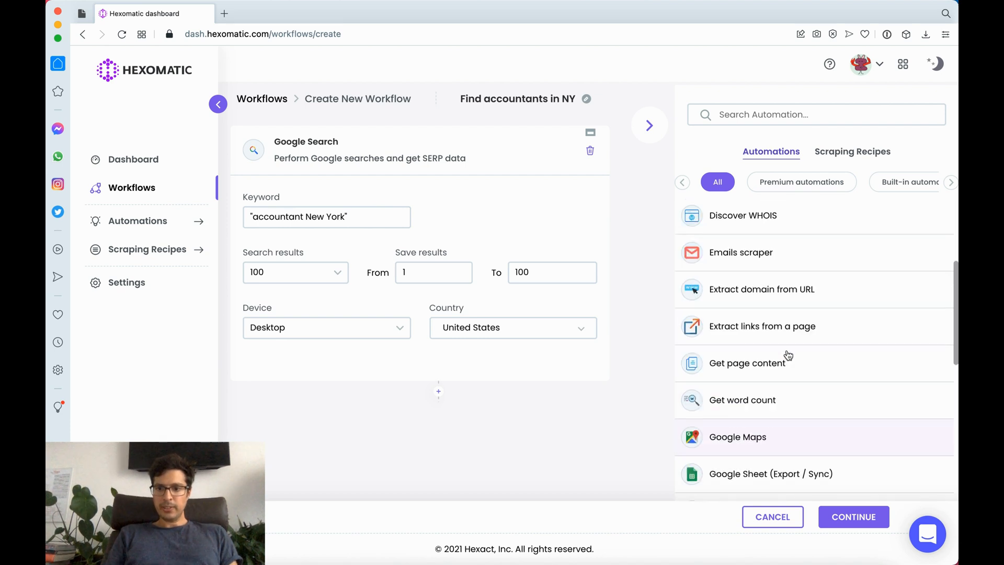
click(741, 252)
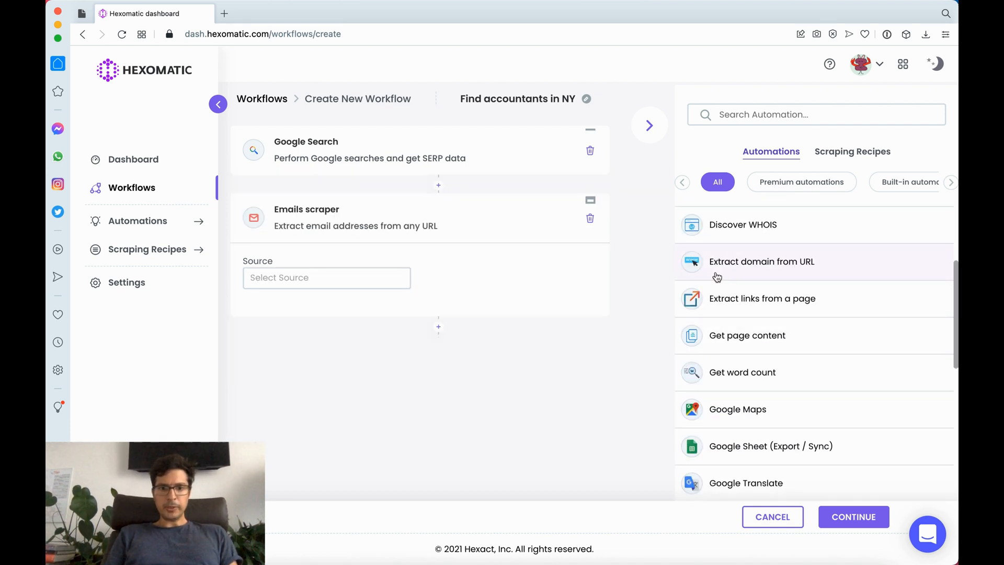
click(326, 277)
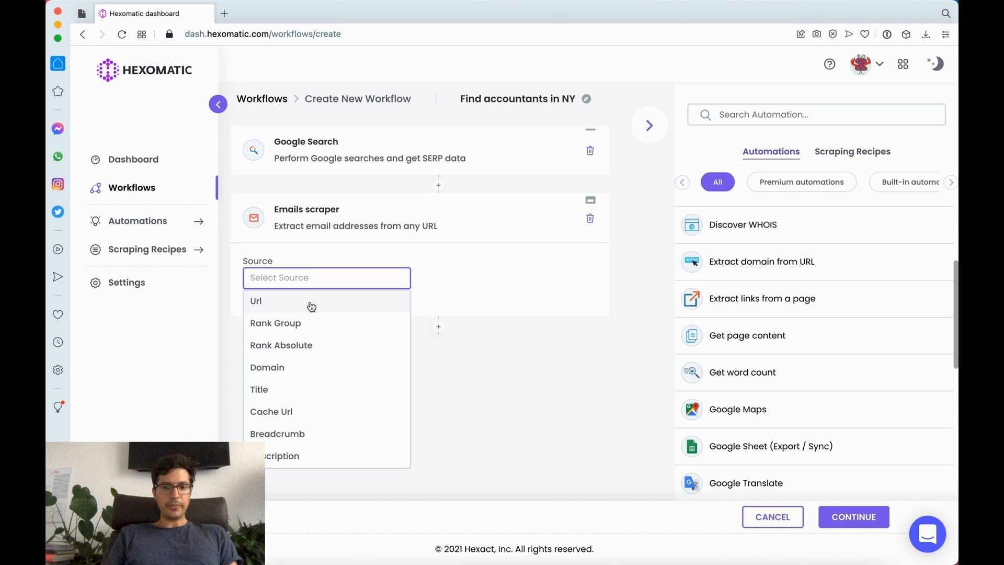
click(256, 301)
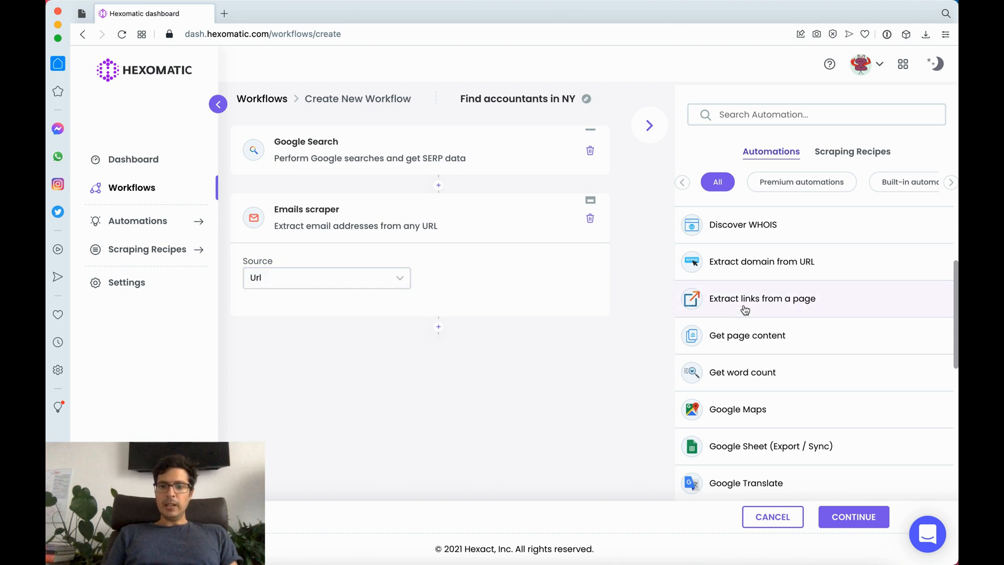
Step: Add a Social links scraper step with Url as its source
scroll(up, 3)
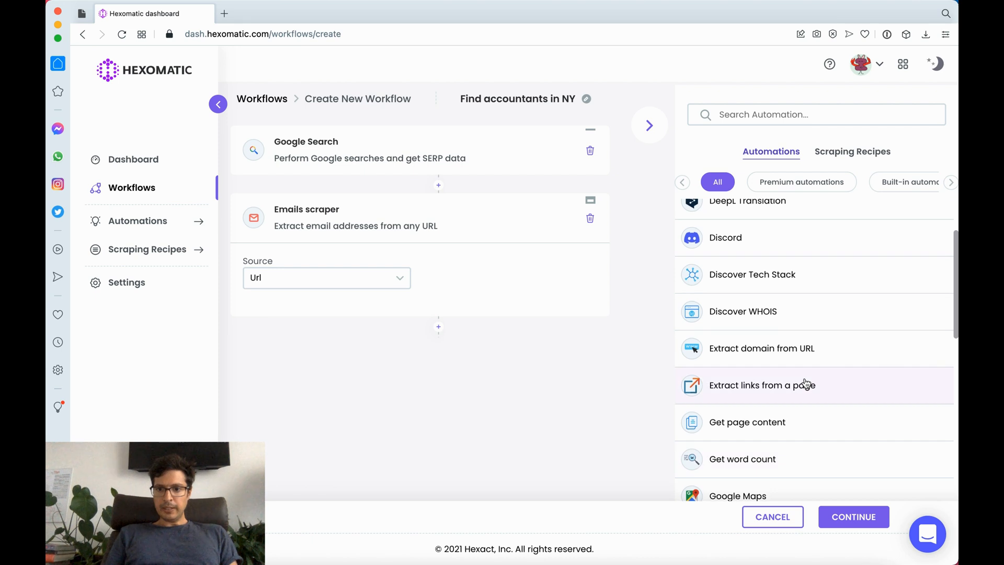
scroll(down, 3)
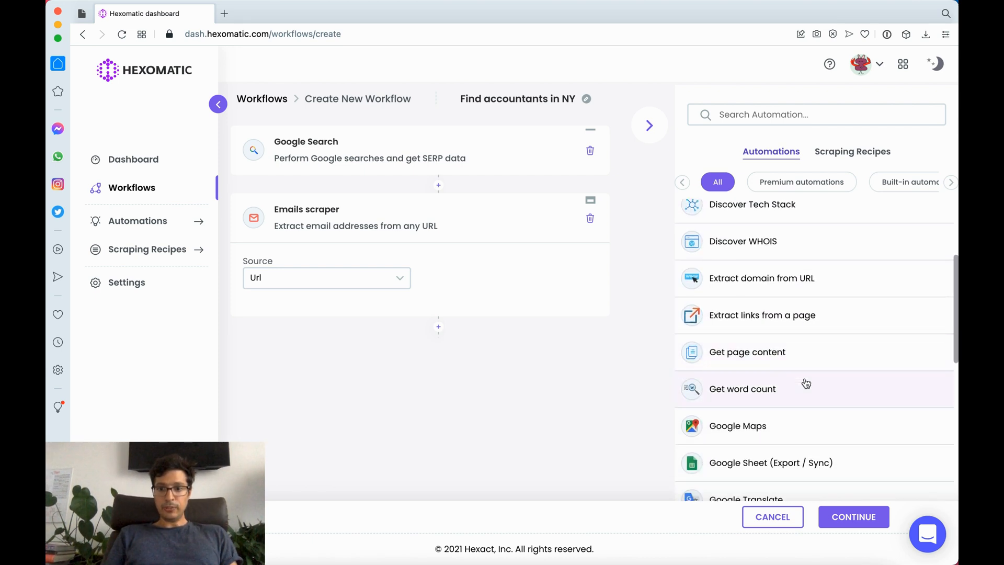
scroll(down, 3)
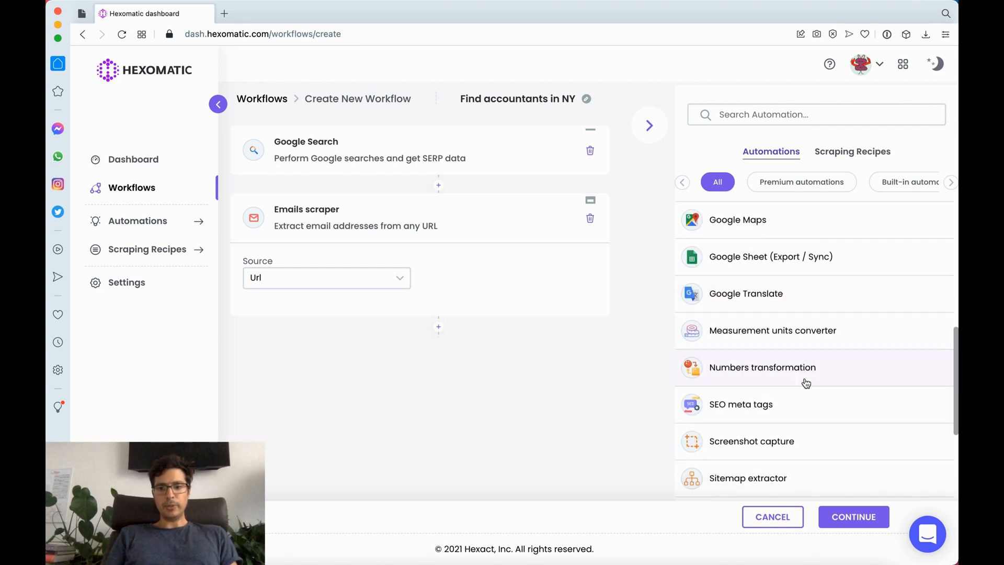
scroll(down, 3)
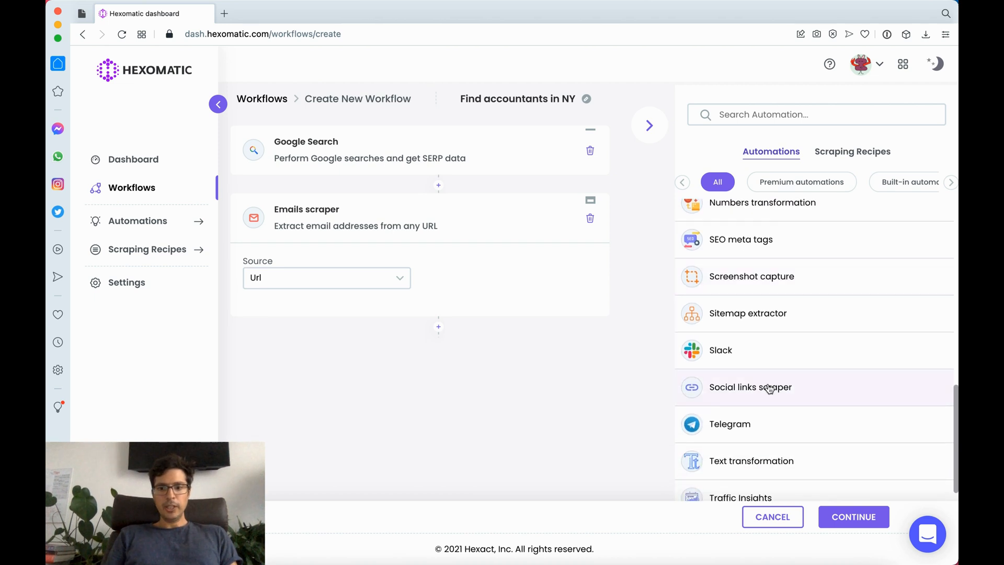
mouse_move(778, 397)
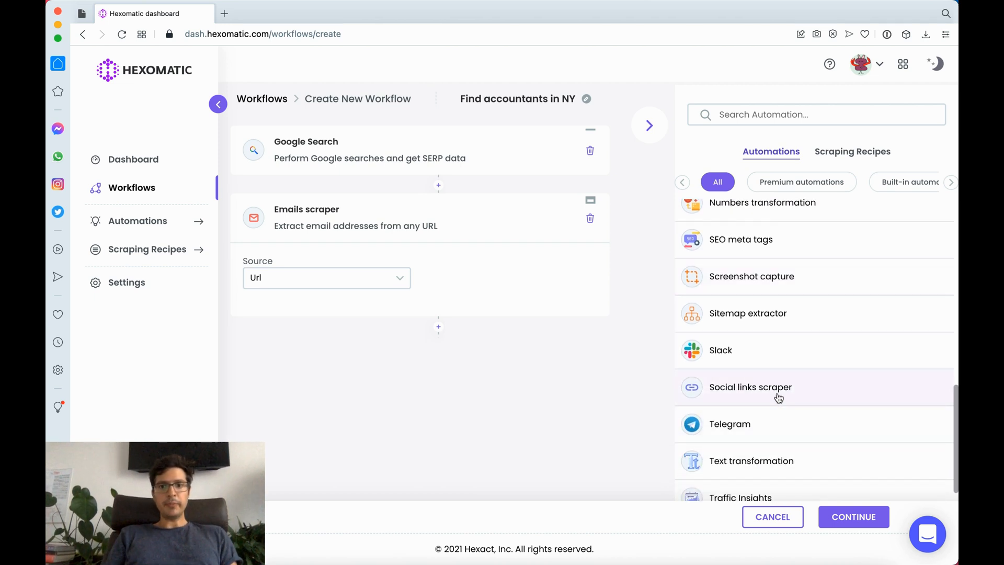
click(325, 352)
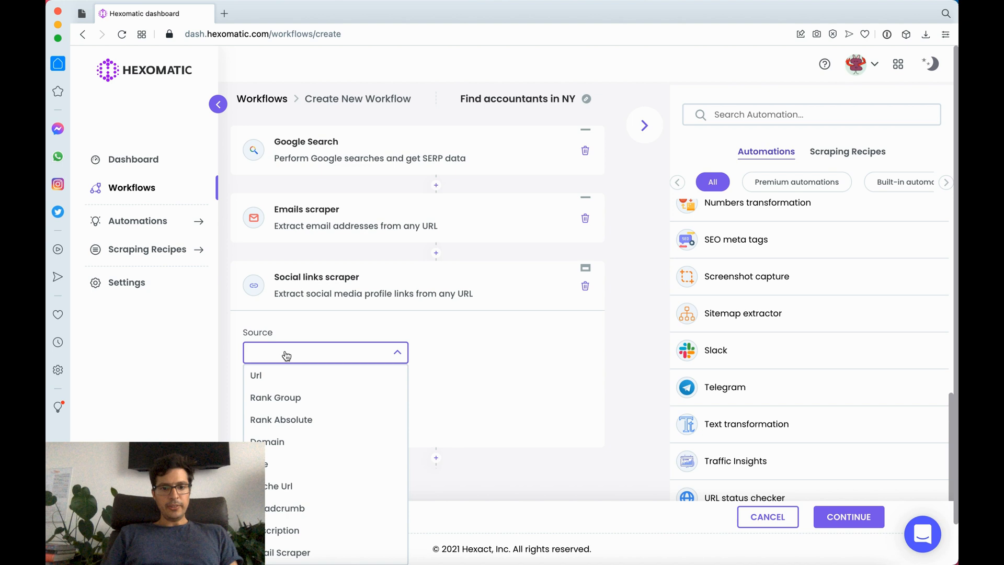
click(256, 375)
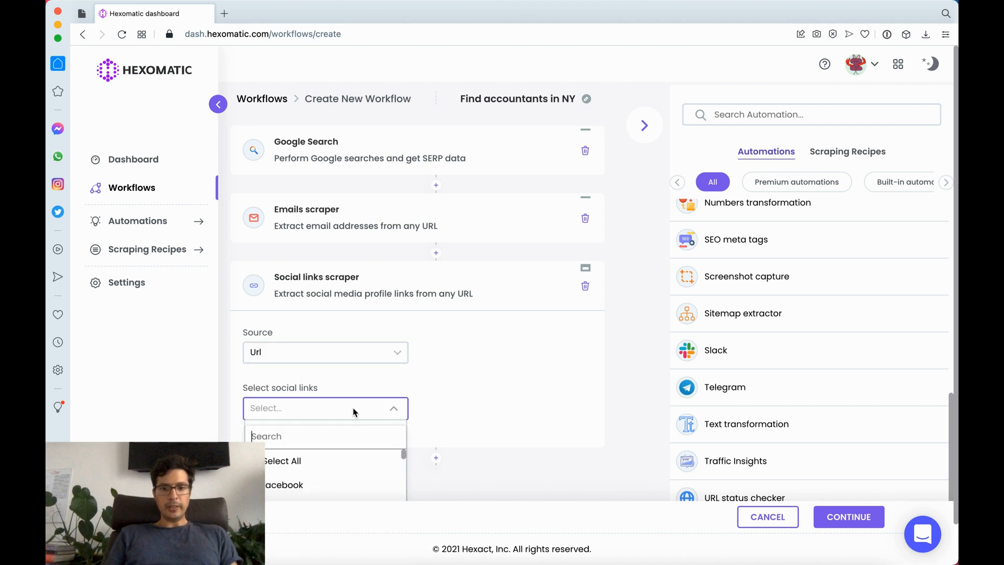
Step: Select facebook, twitter, linkedin and one more social network to collect
scroll(down, 3)
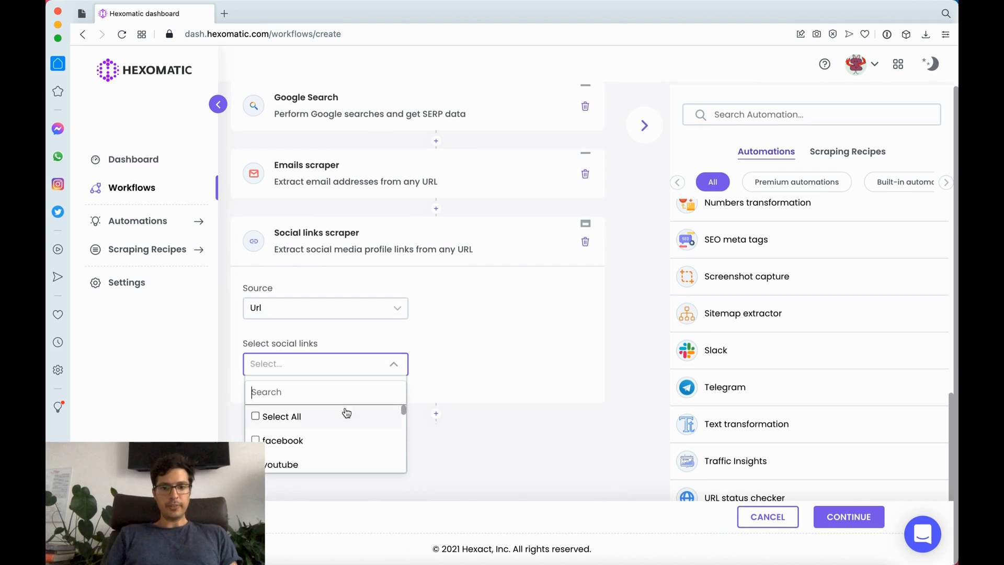
scroll(down, 3)
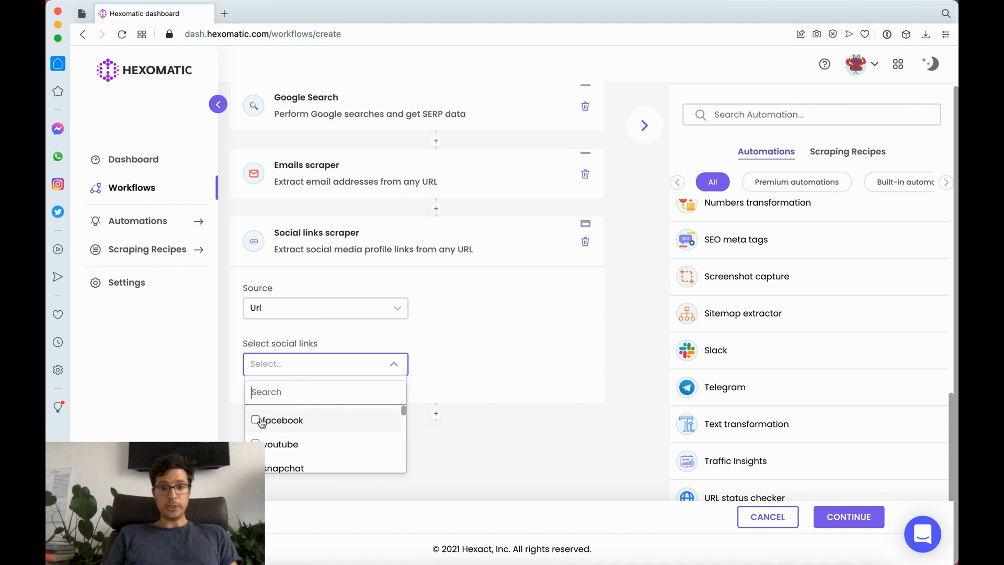
click(256, 420)
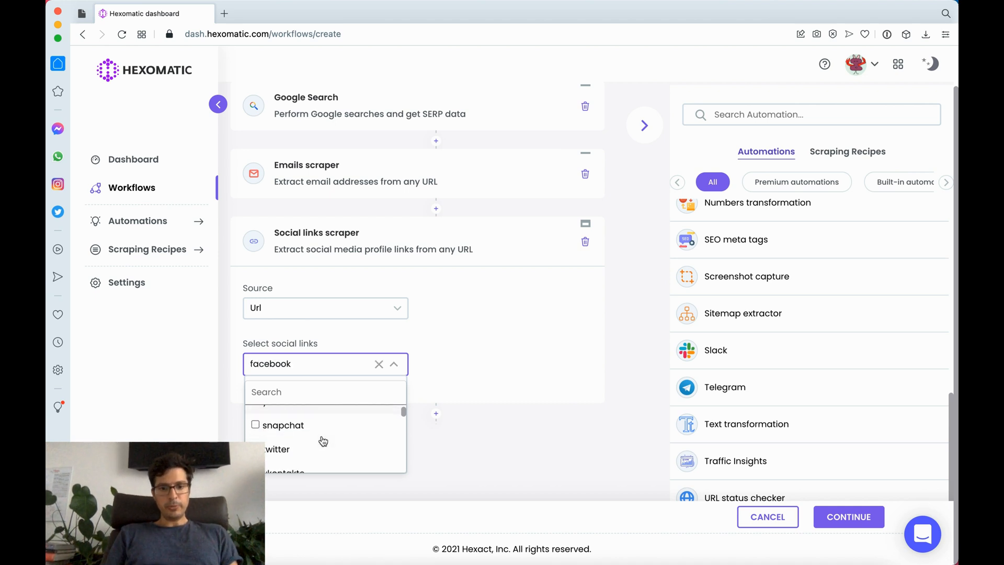
click(275, 448)
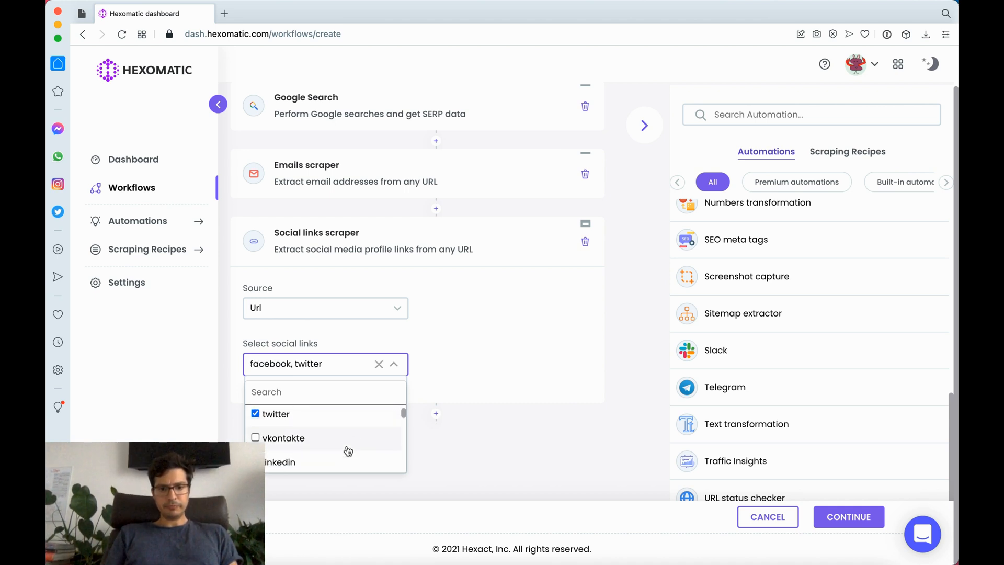
click(279, 461)
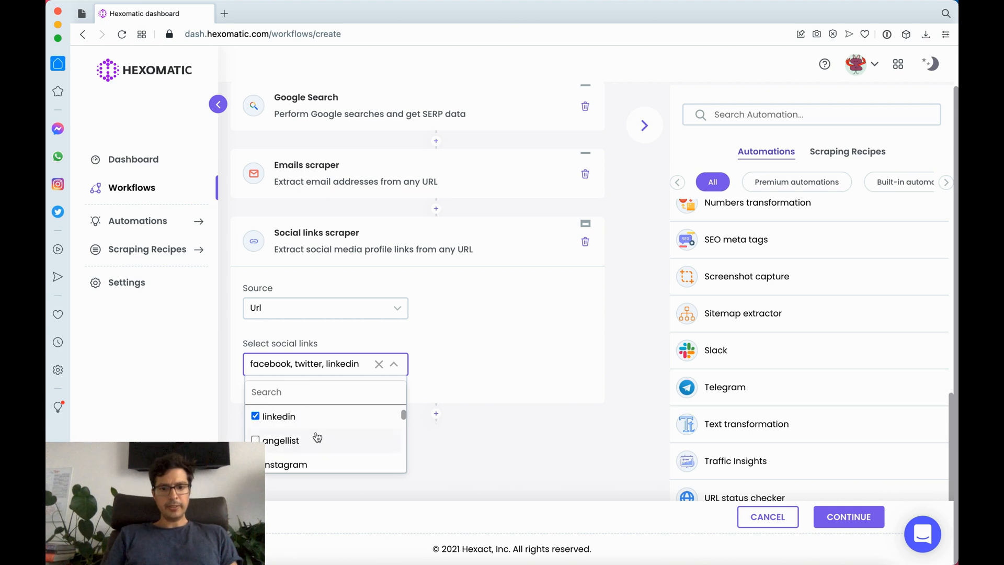
click(285, 464)
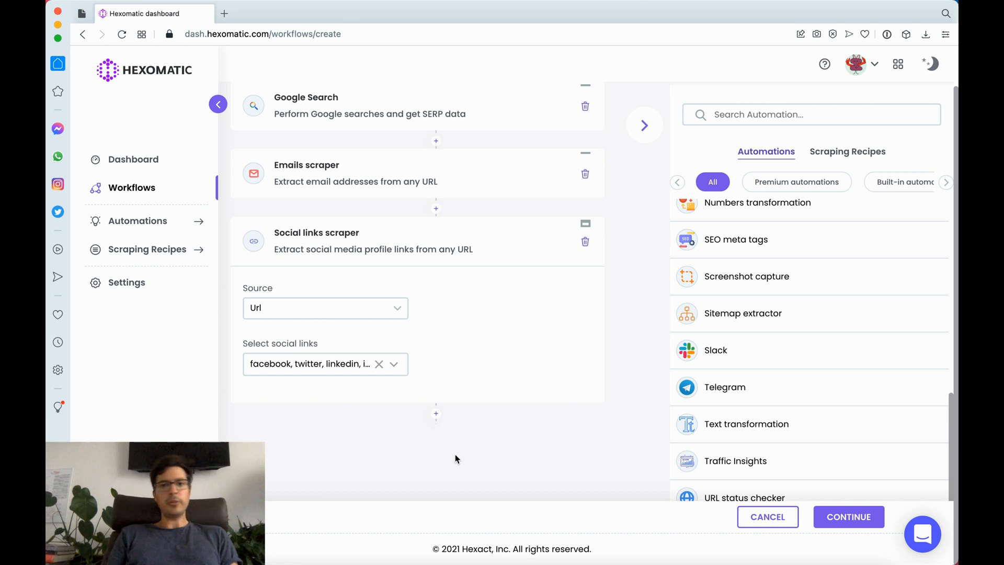
mouse_move(632, 415)
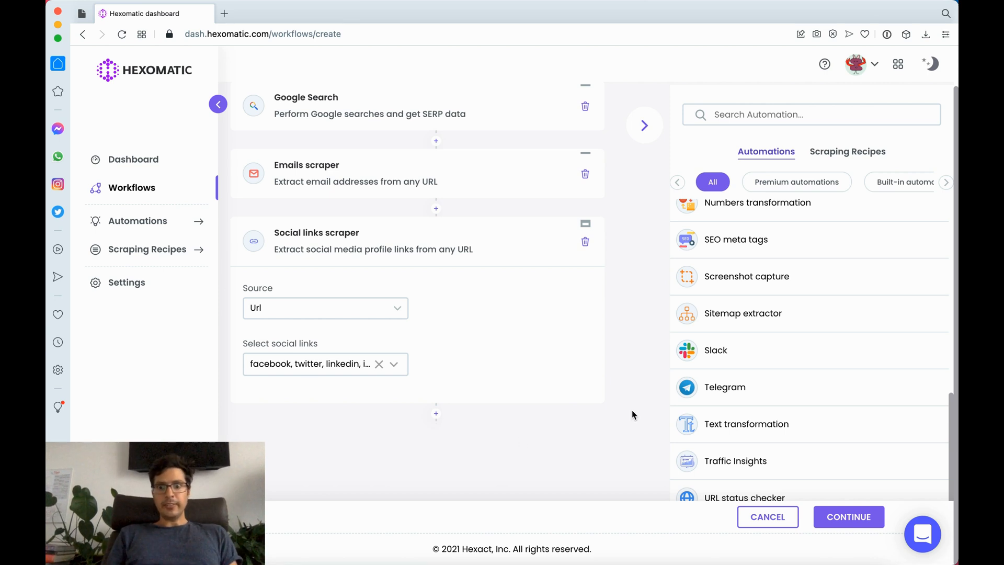
mouse_move(792, 367)
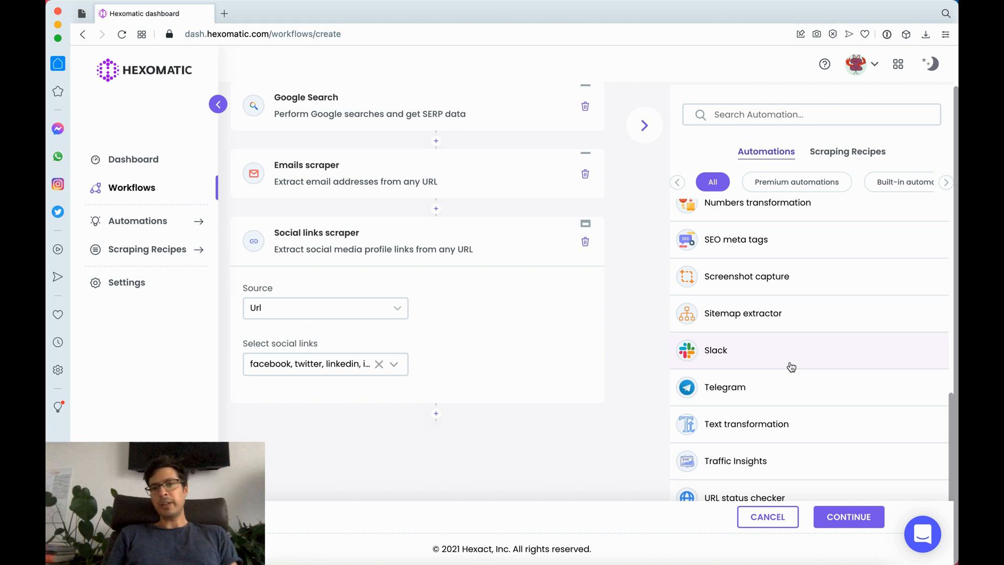
mouse_move(753, 246)
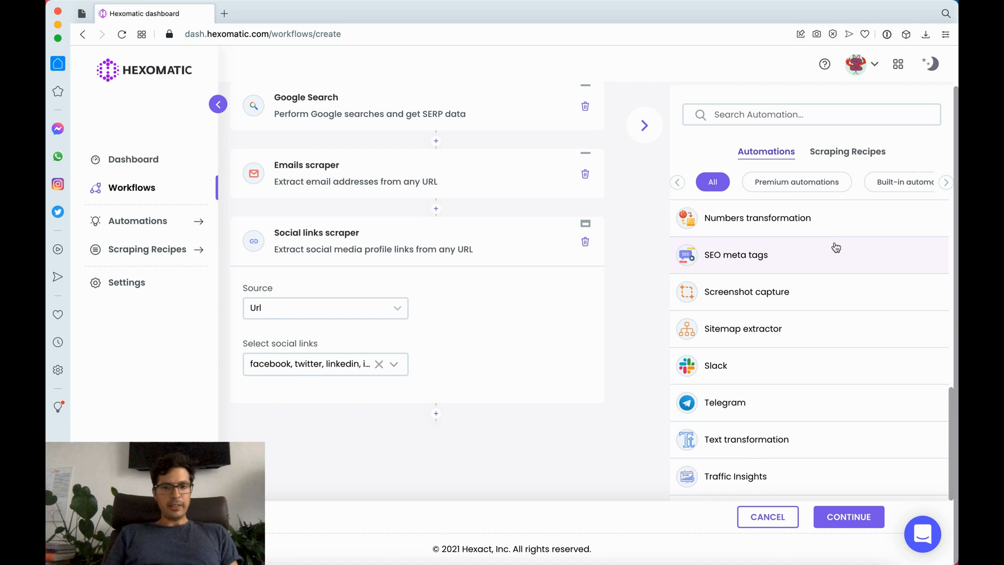
Step: Add SEO meta tags from Url, extracting title tag and meta description
click(736, 254)
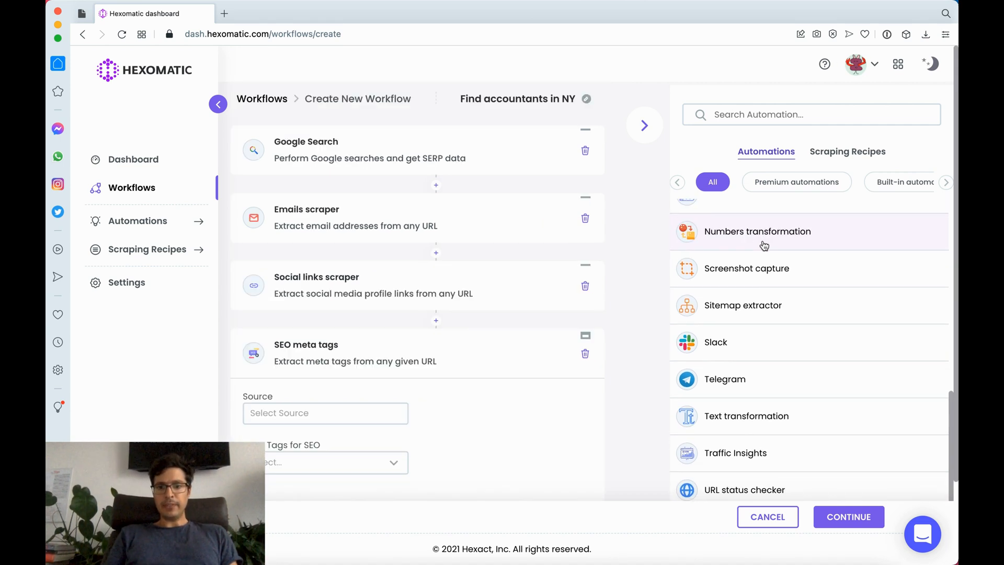
click(325, 412)
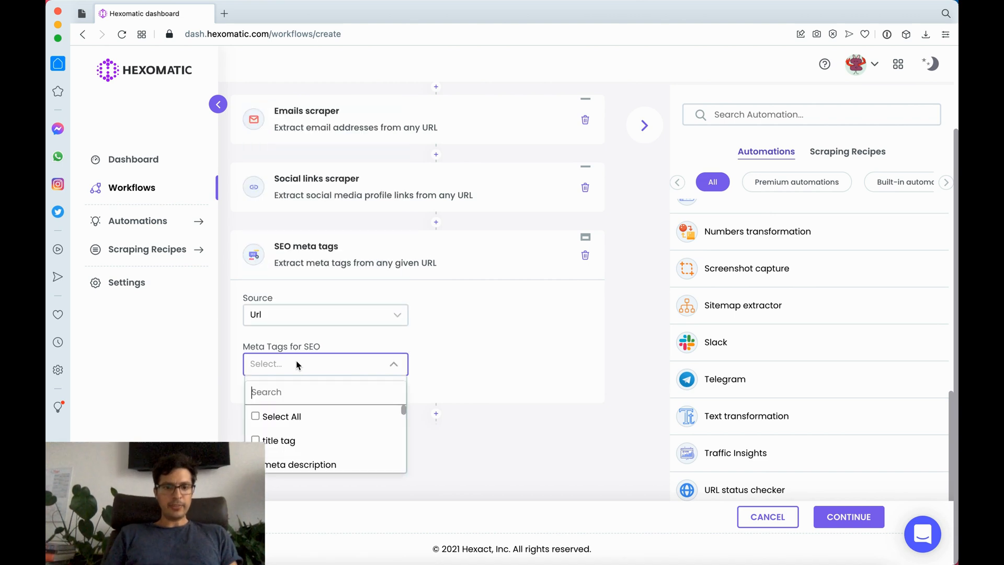
click(278, 440)
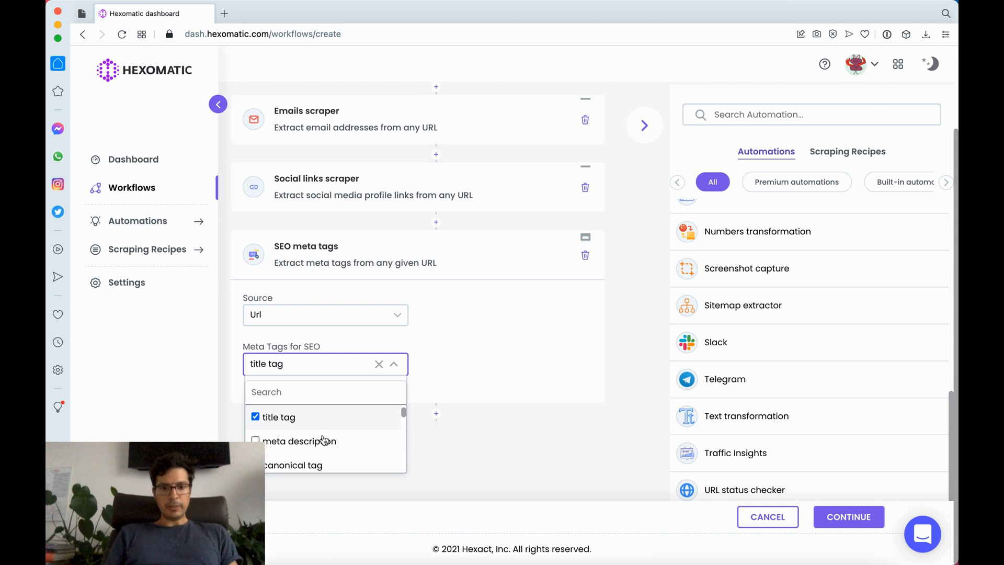
click(255, 440)
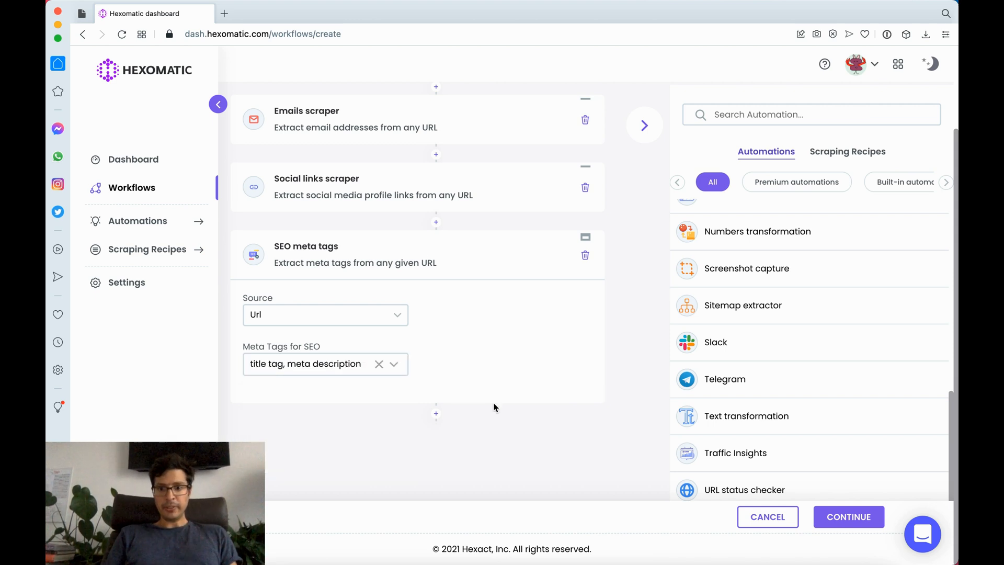
scroll(up, 3)
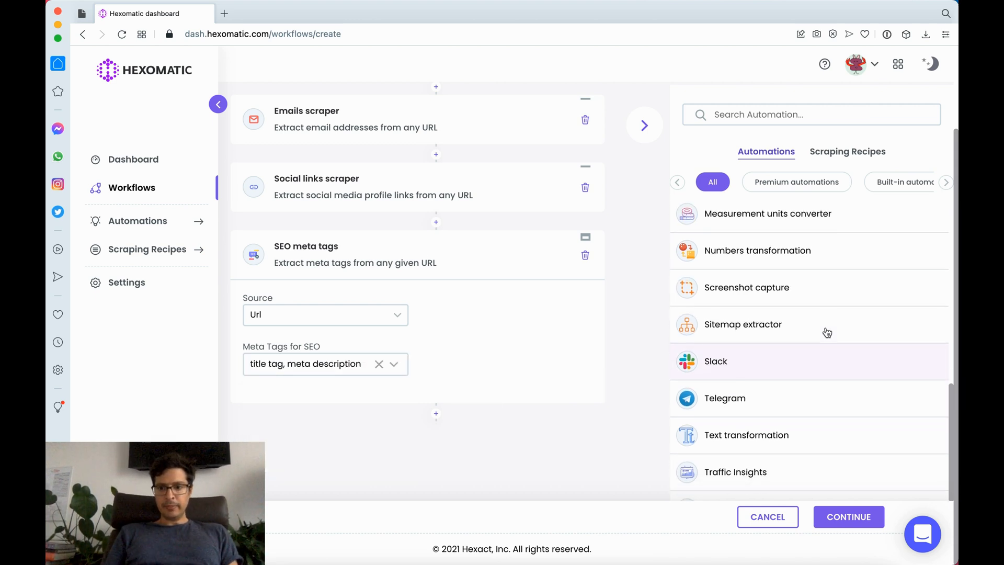
scroll(up, 3)
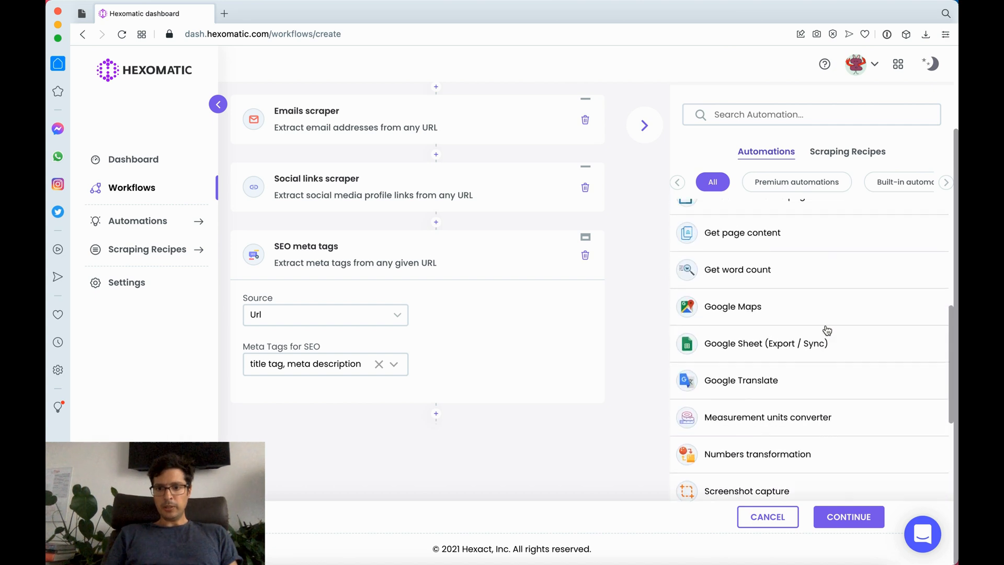
scroll(up, 3)
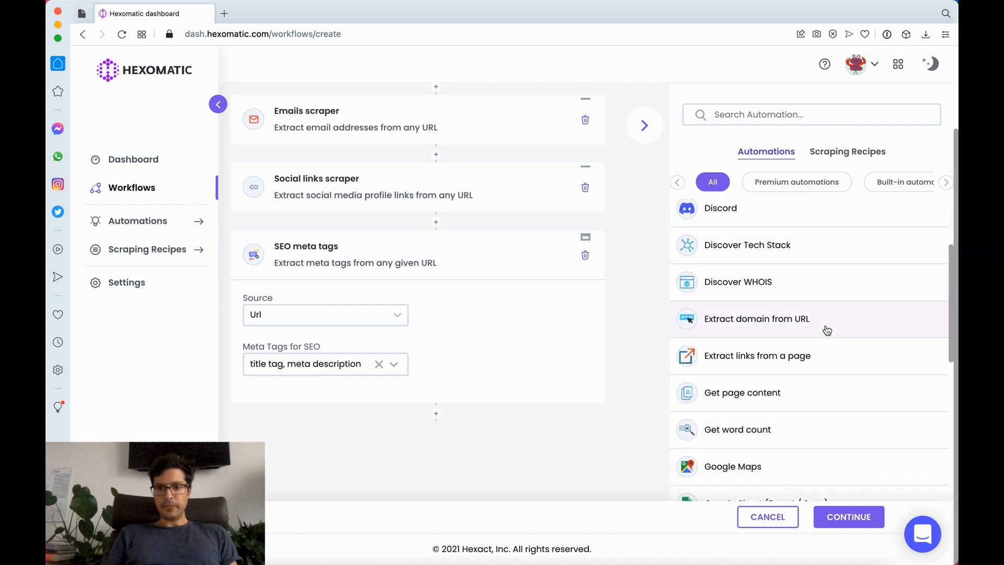
Step: Add Discover Tech Stack fed from Url, review the steps, and continue
click(747, 245)
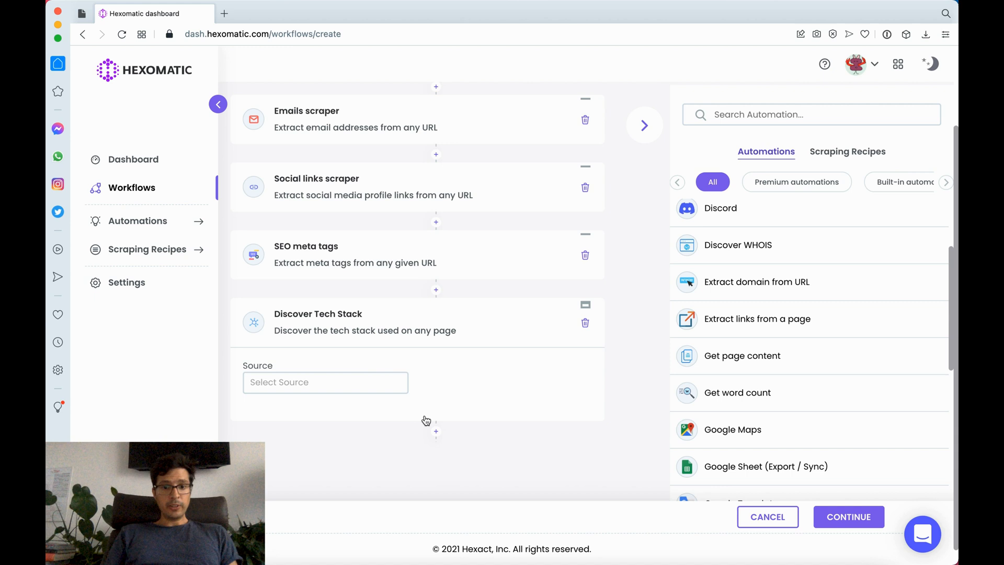
click(325, 381)
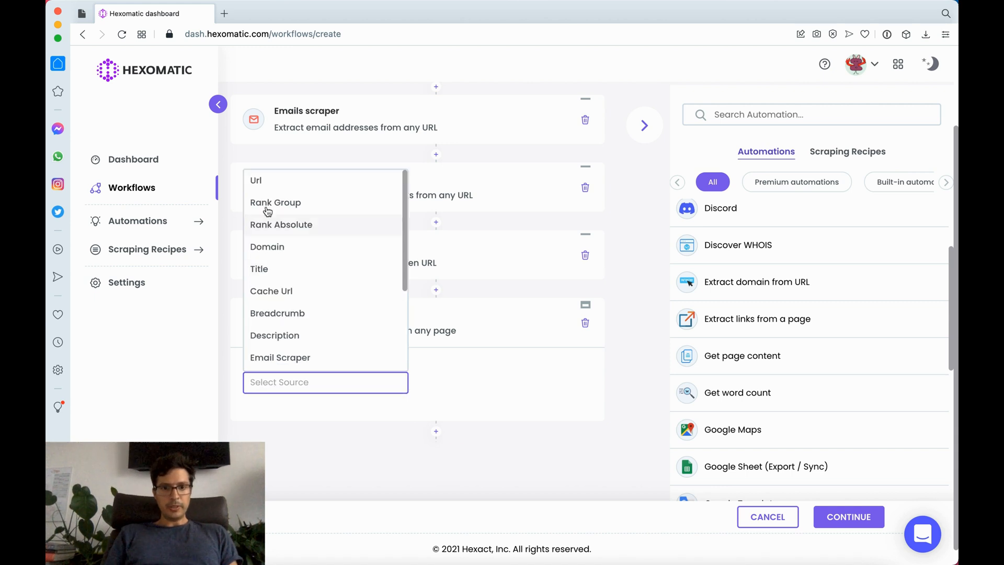
click(254, 180)
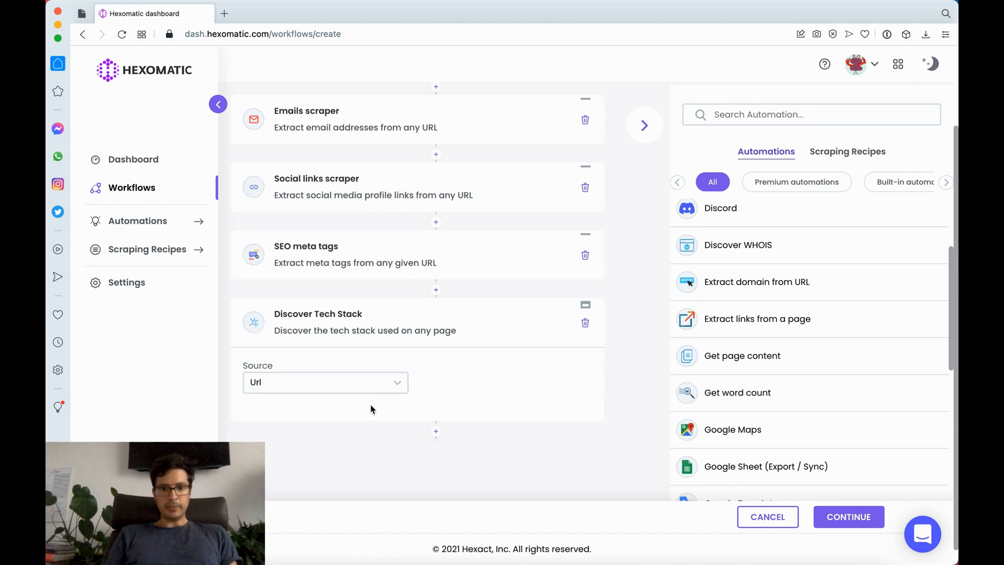
mouse_move(610, 479)
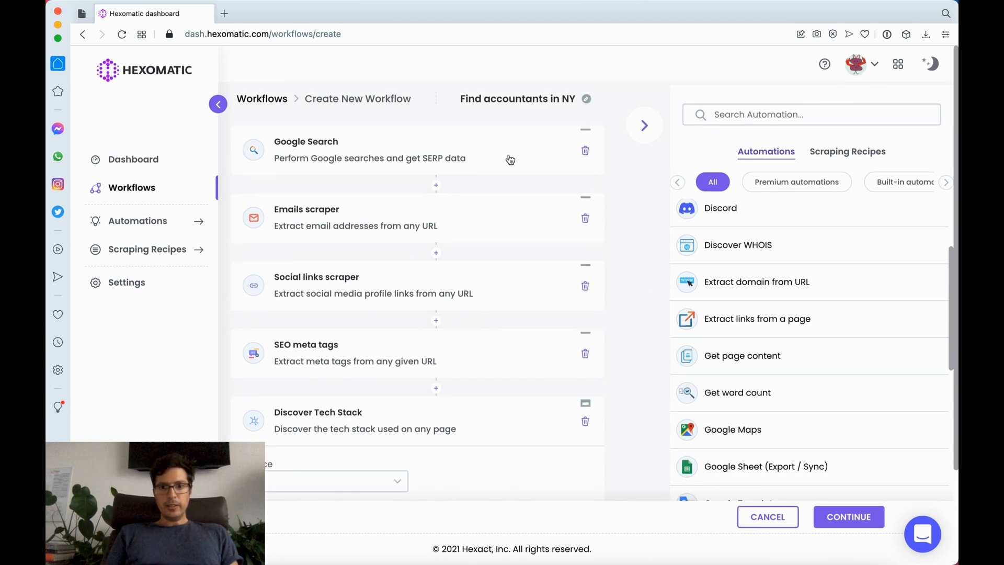
mouse_move(525, 236)
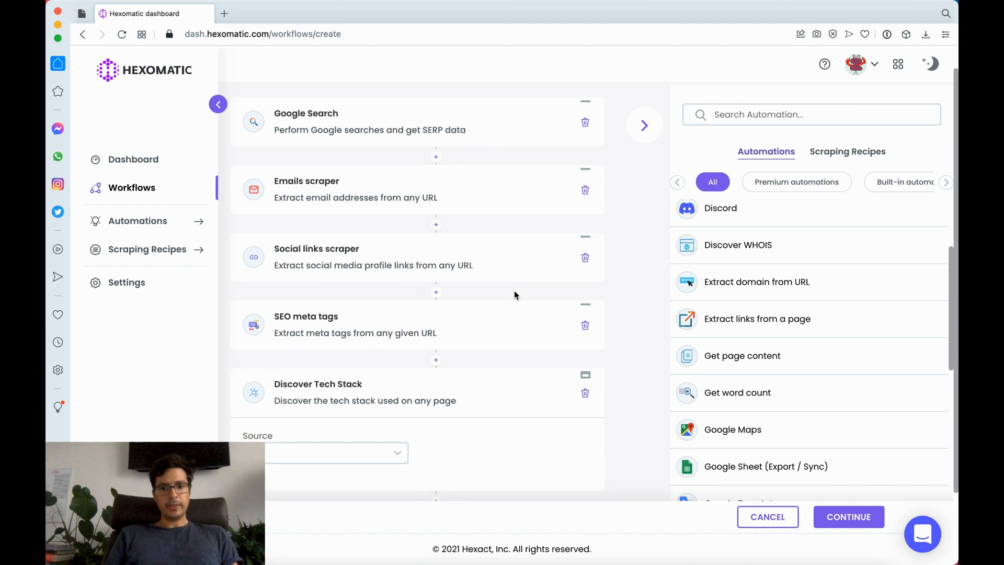
scroll(down, 3)
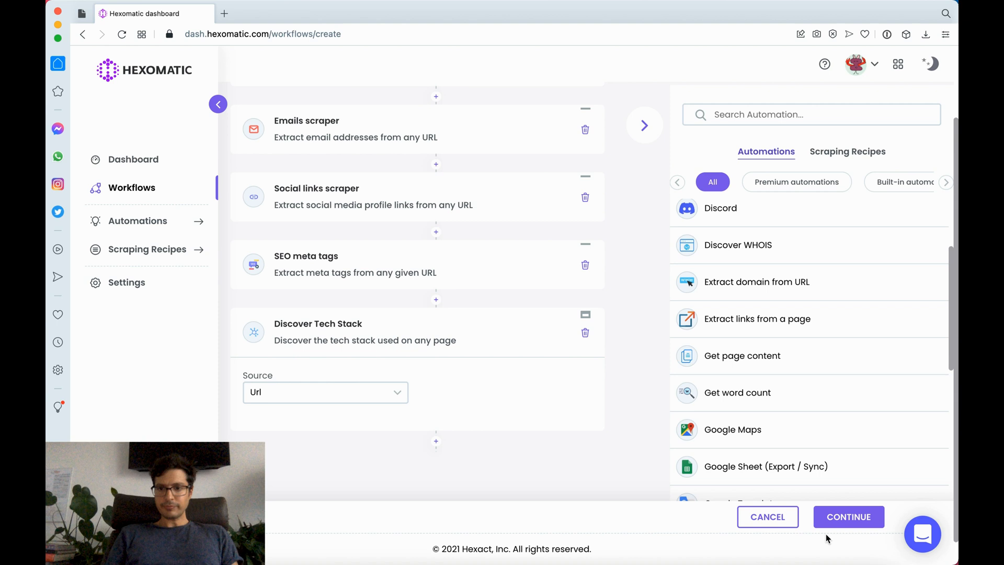
mouse_move(848, 516)
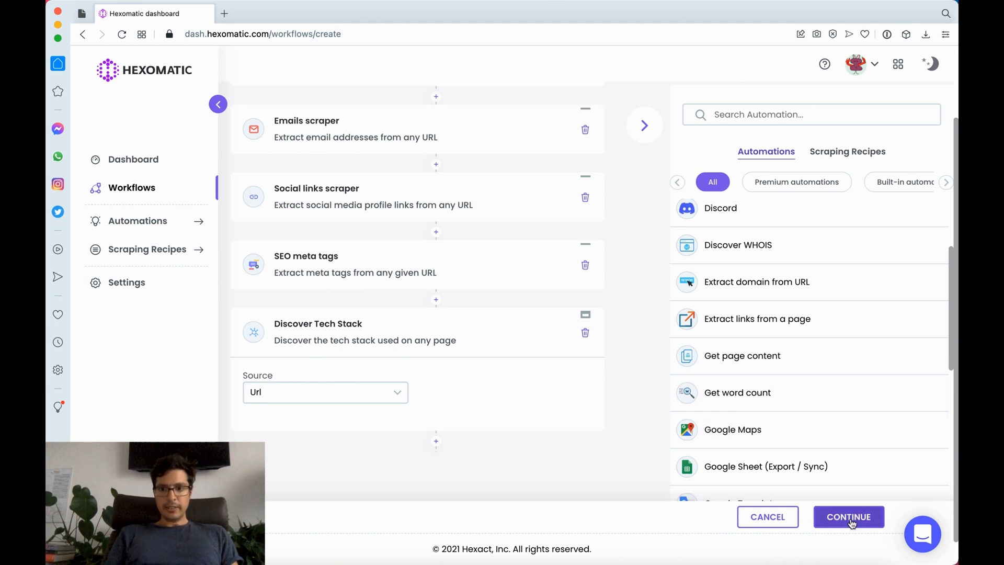
click(848, 517)
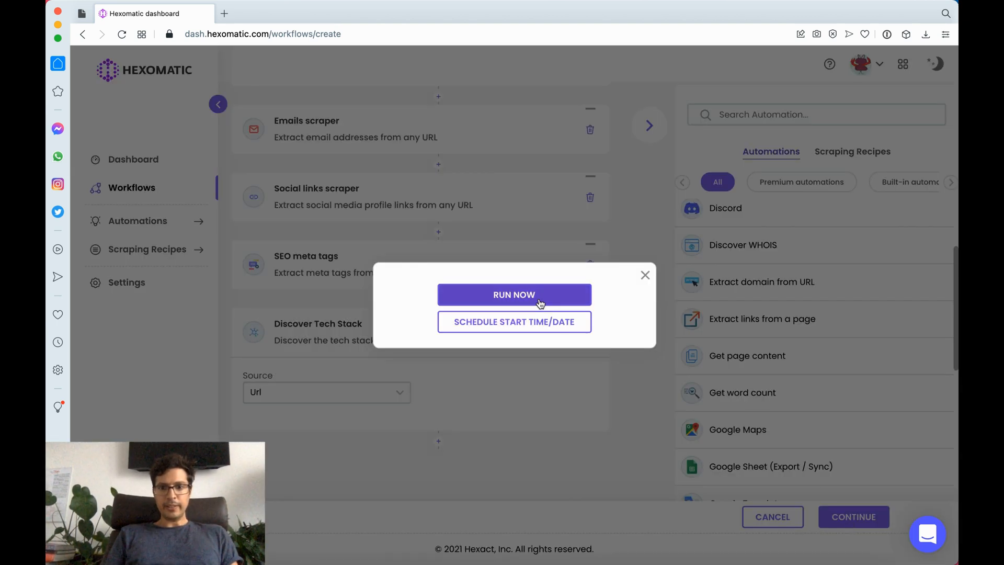
Step: Choose Run Now to launch the workflow immediately
click(514, 294)
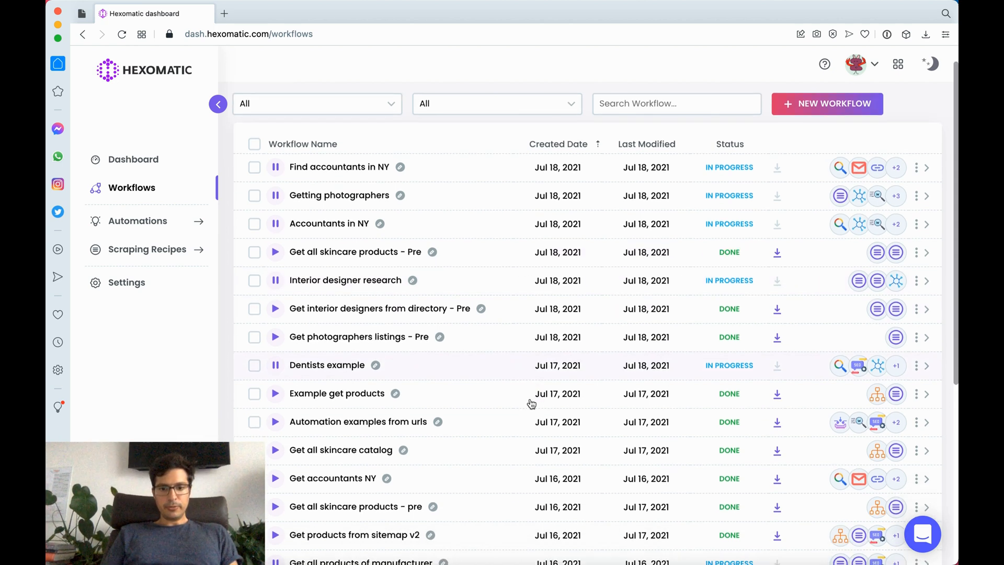
mouse_move(626, 480)
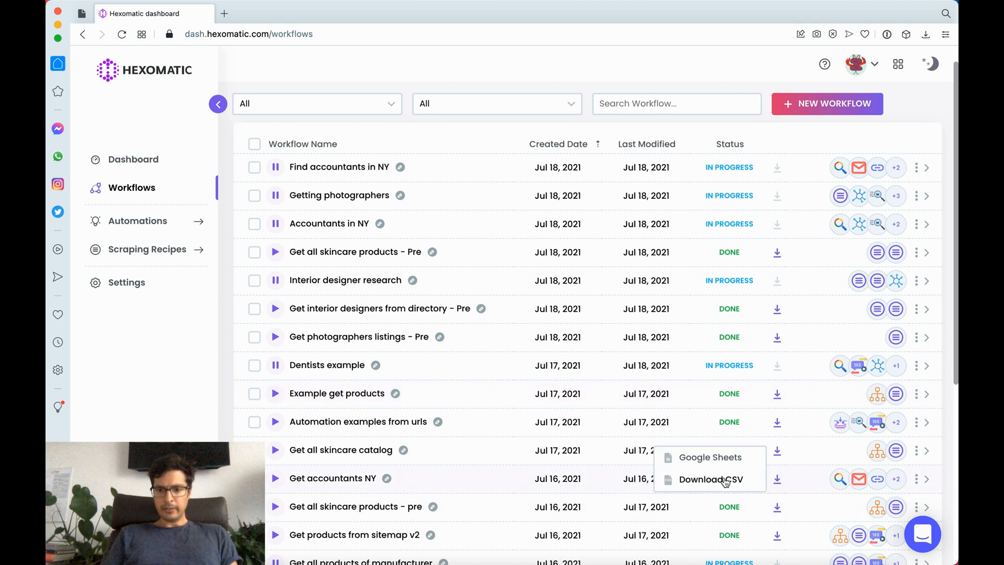
Step: Download the Get accountants NY results as CSV and open the file
click(709, 479)
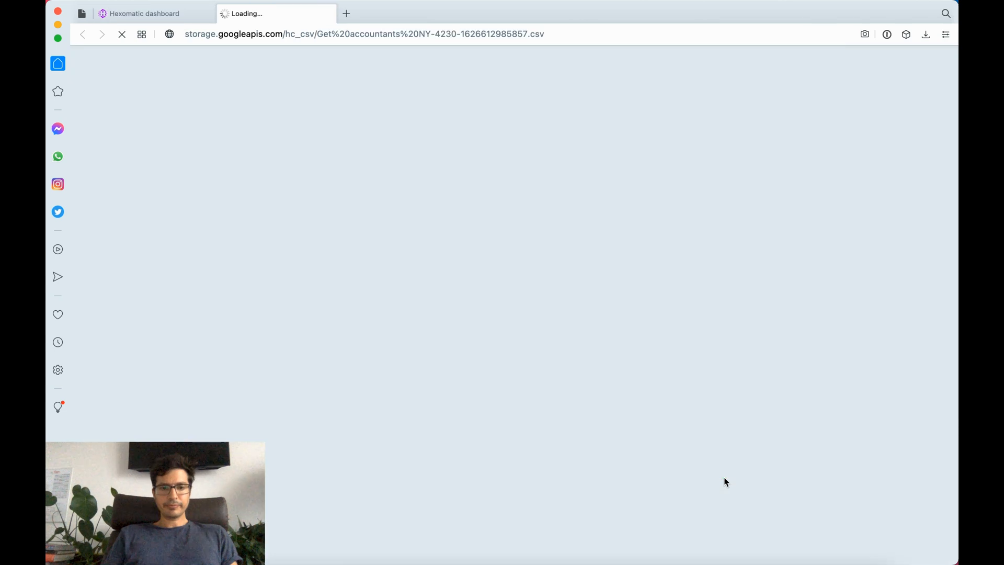
click(144, 14)
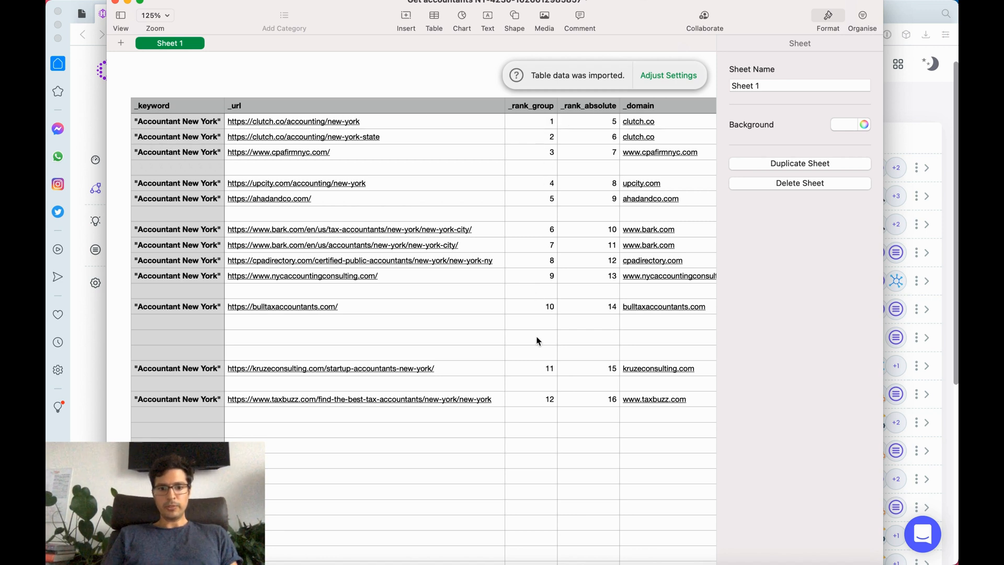
mouse_move(421, 138)
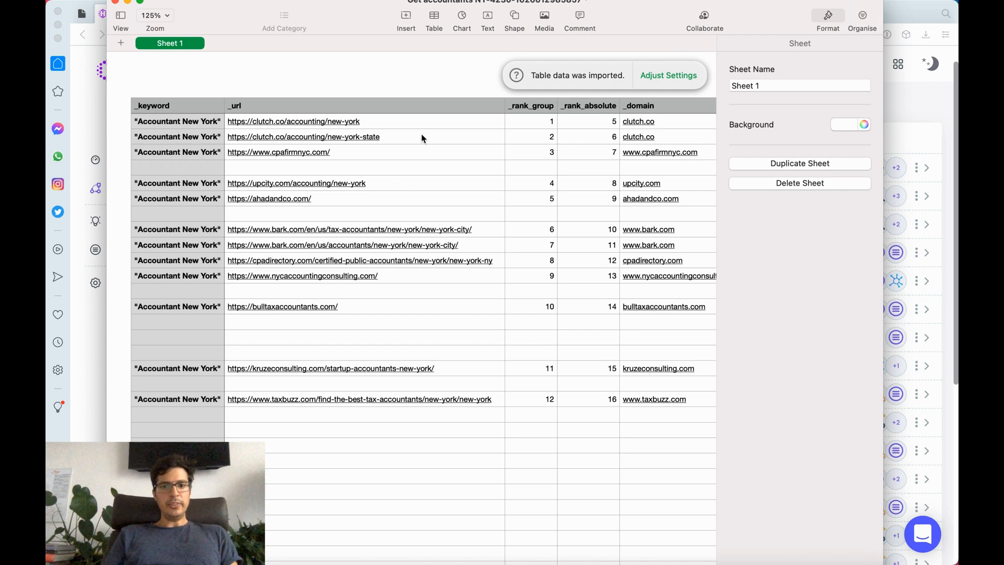
scroll(right, 3)
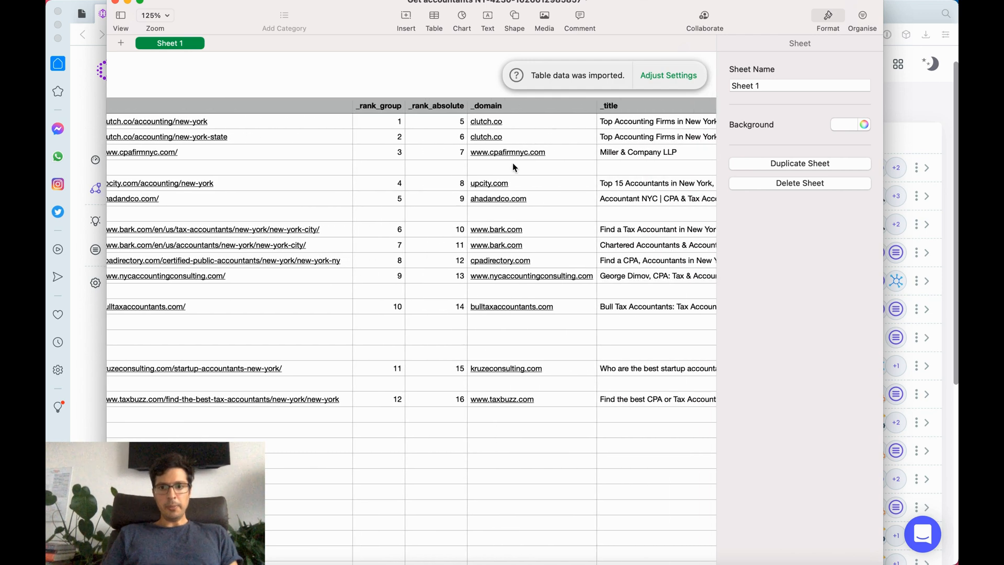
scroll(right, 3)
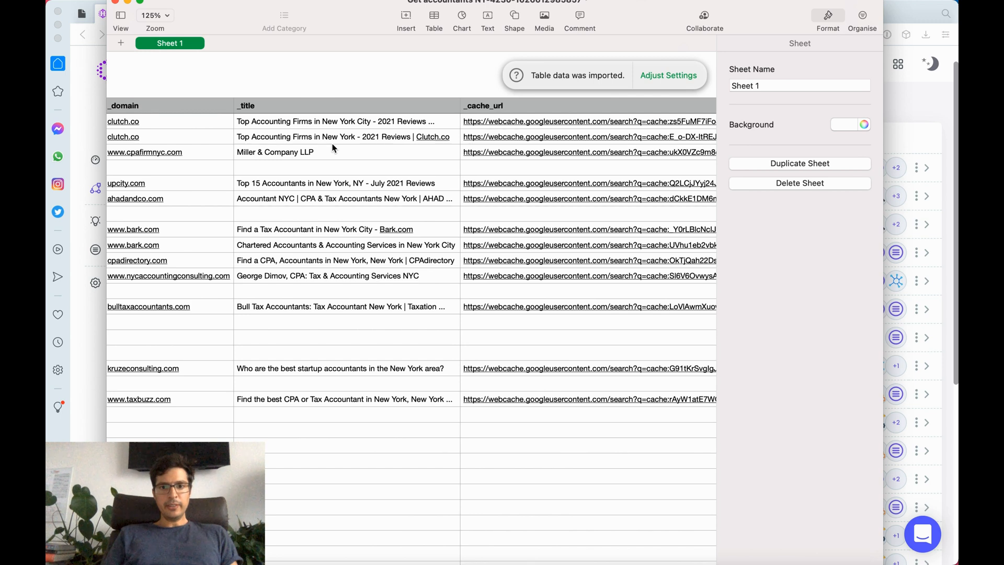
scroll(right, 3)
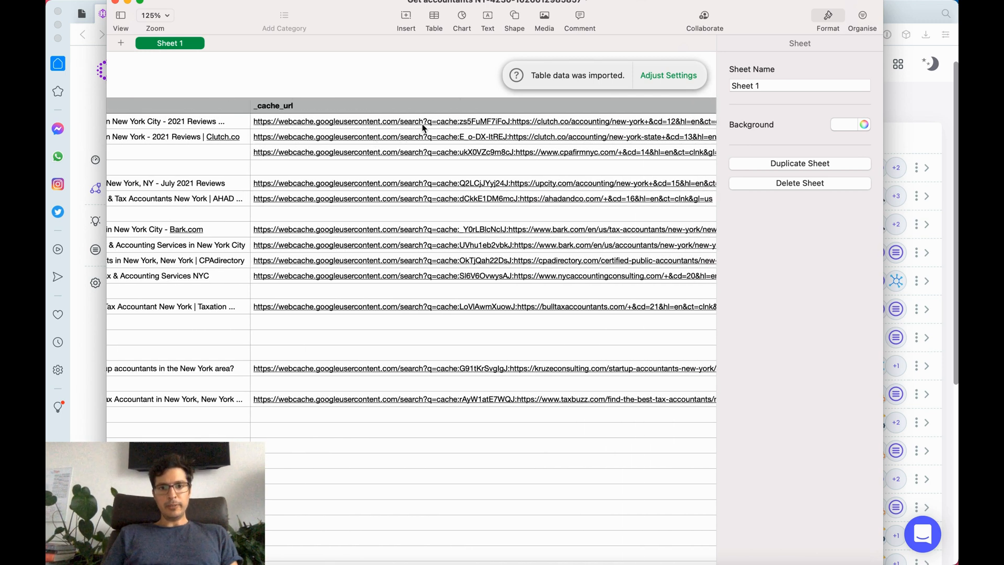
scroll(right, 3)
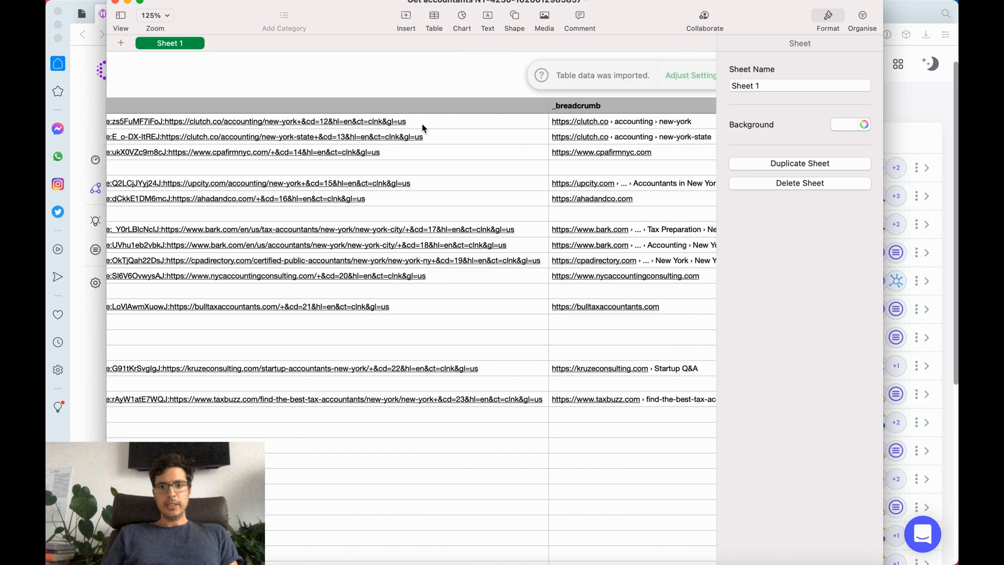
scroll(right, 3)
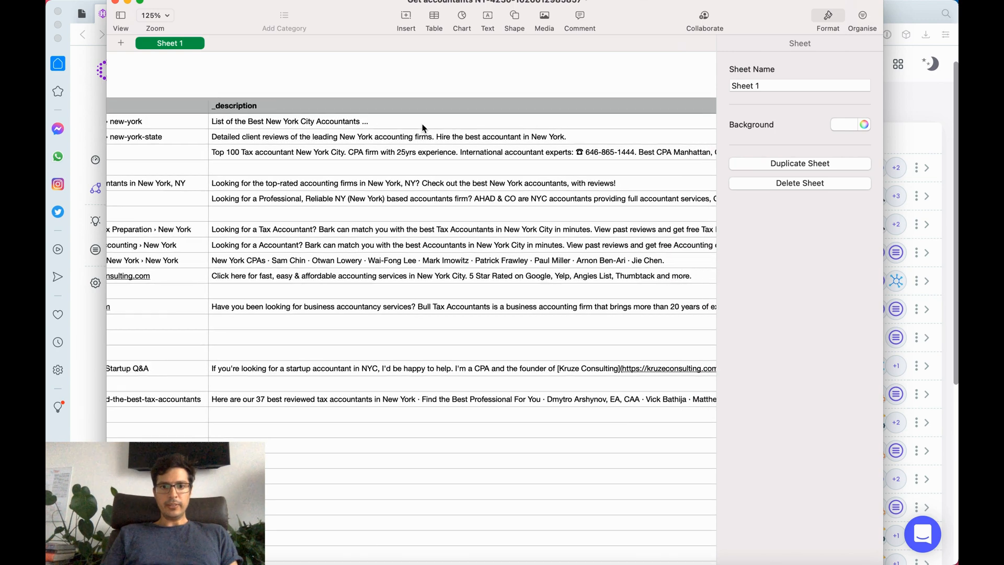
scroll(right, 3)
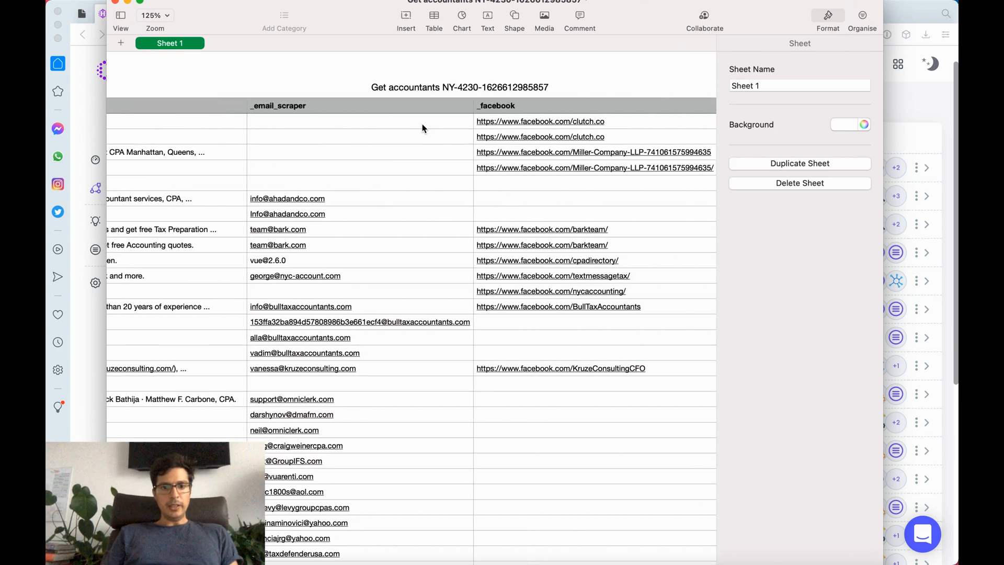
scroll(down, 3)
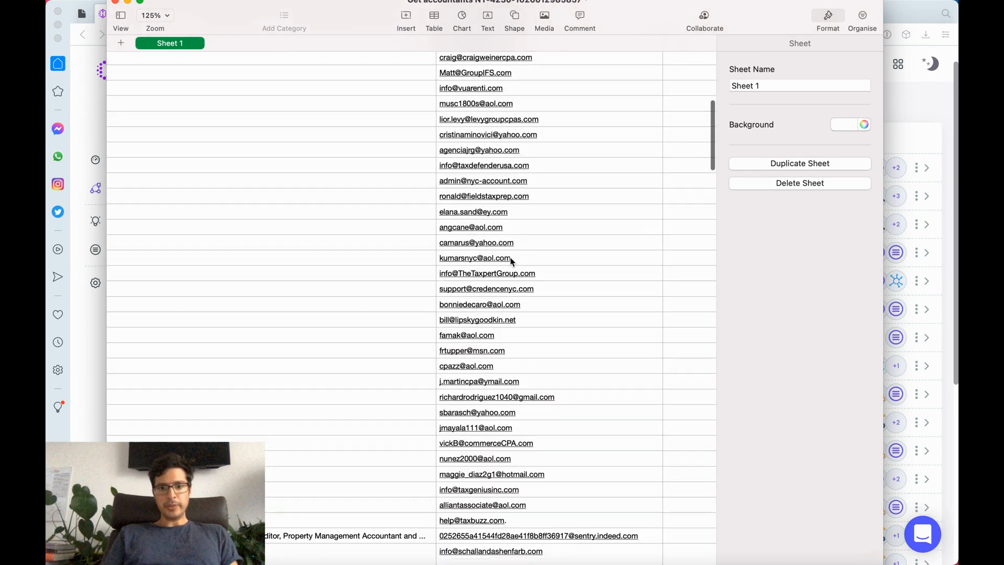
scroll(down, 3)
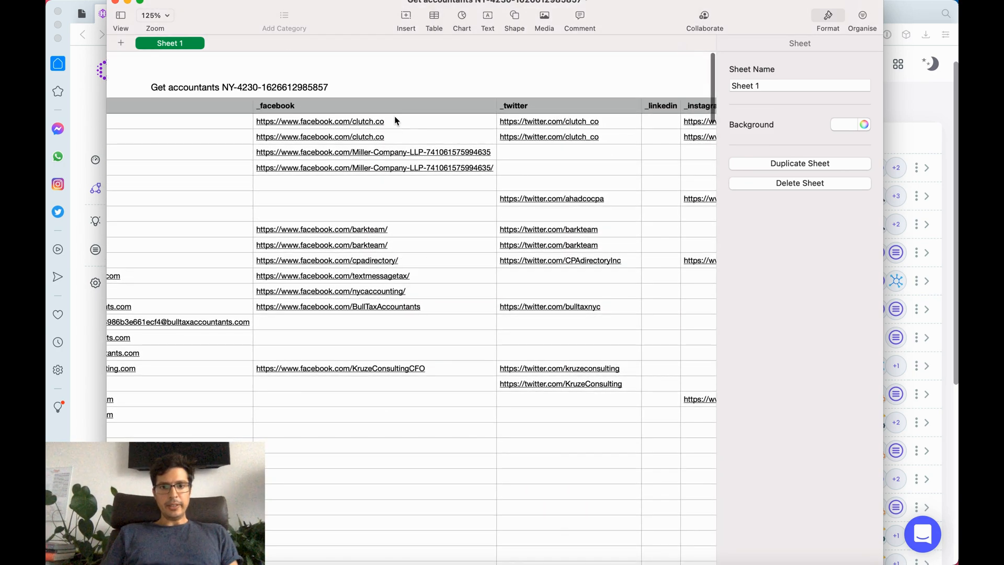
scroll(right, 3)
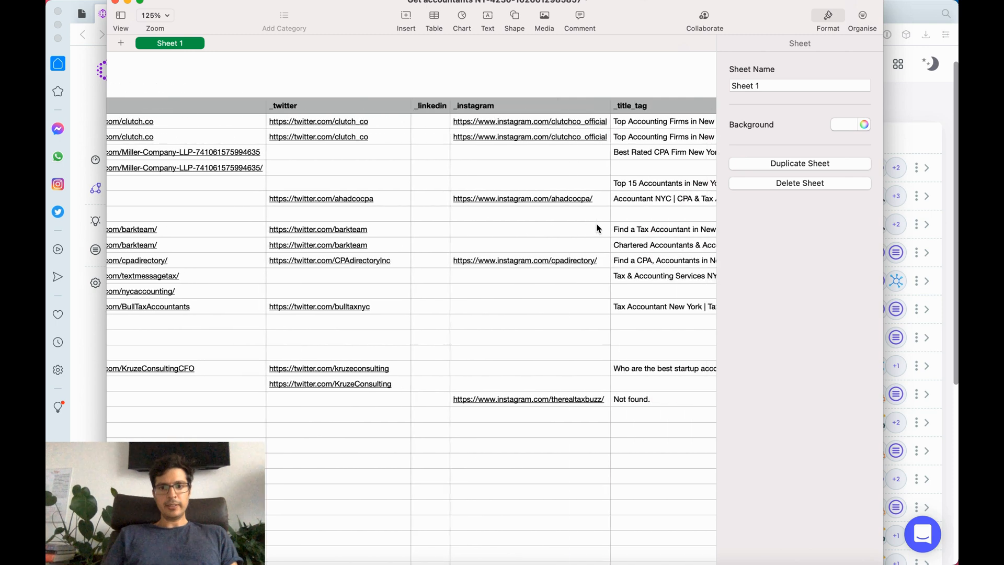
scroll(right, 3)
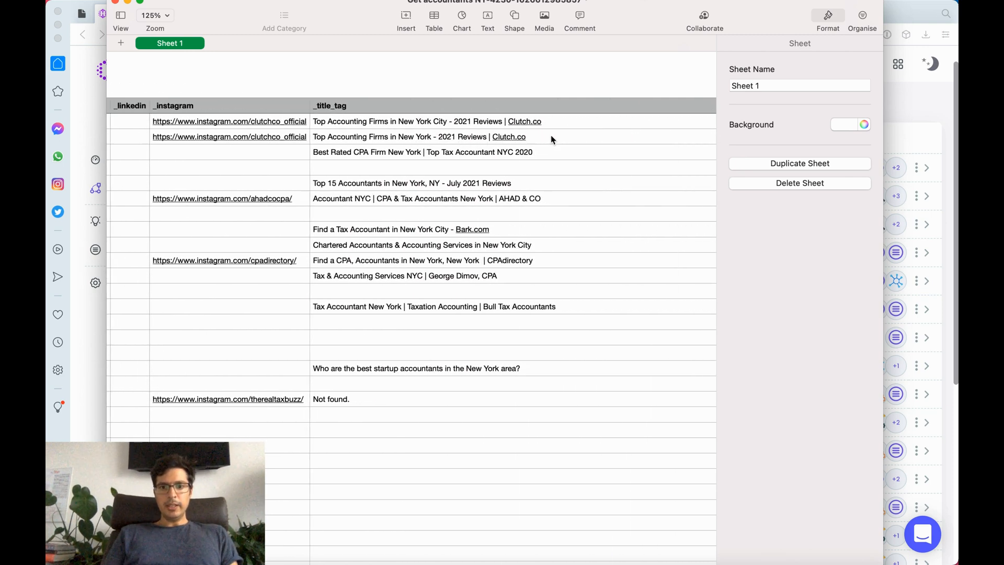
scroll(right, 3)
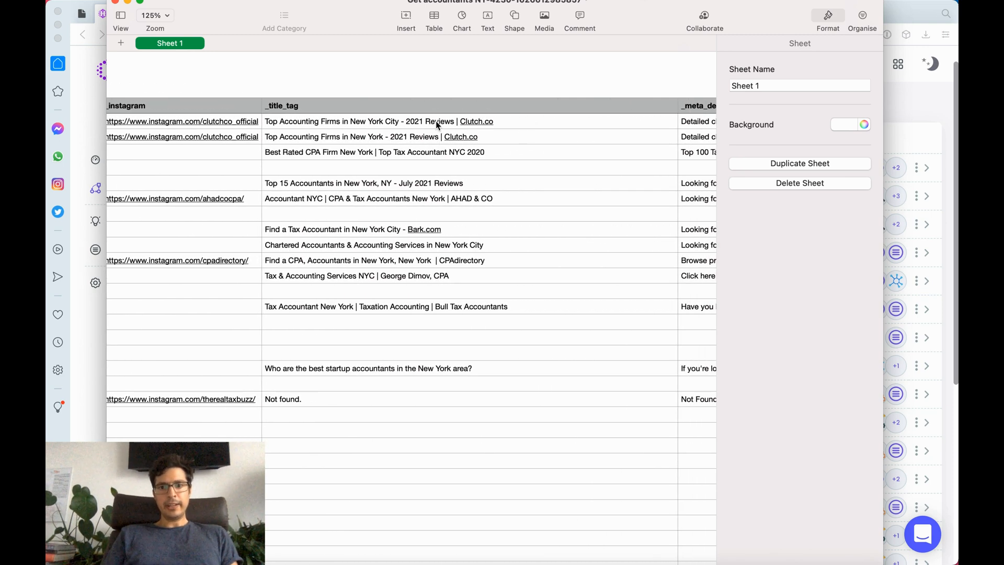
scroll(right, 3)
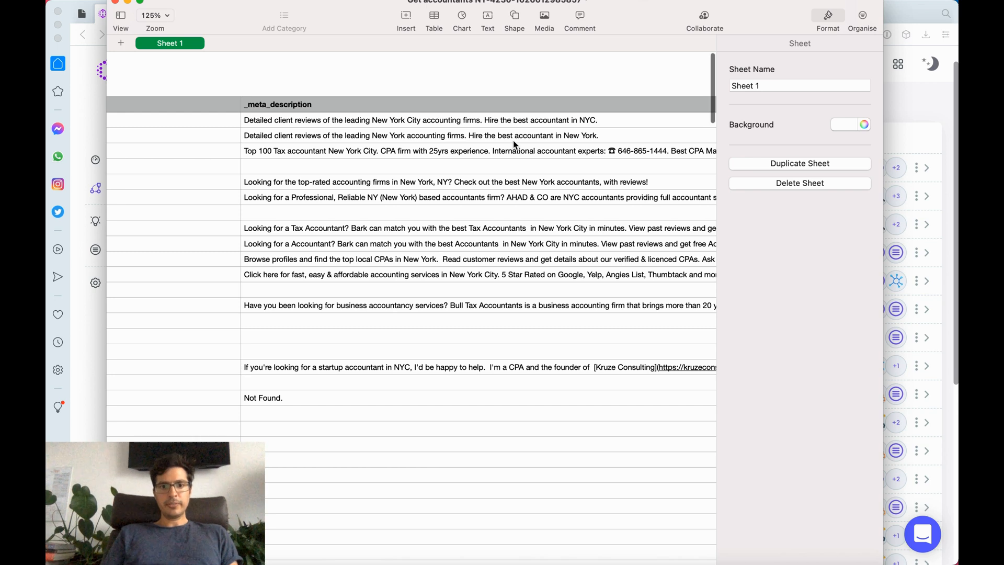
scroll(right, 3)
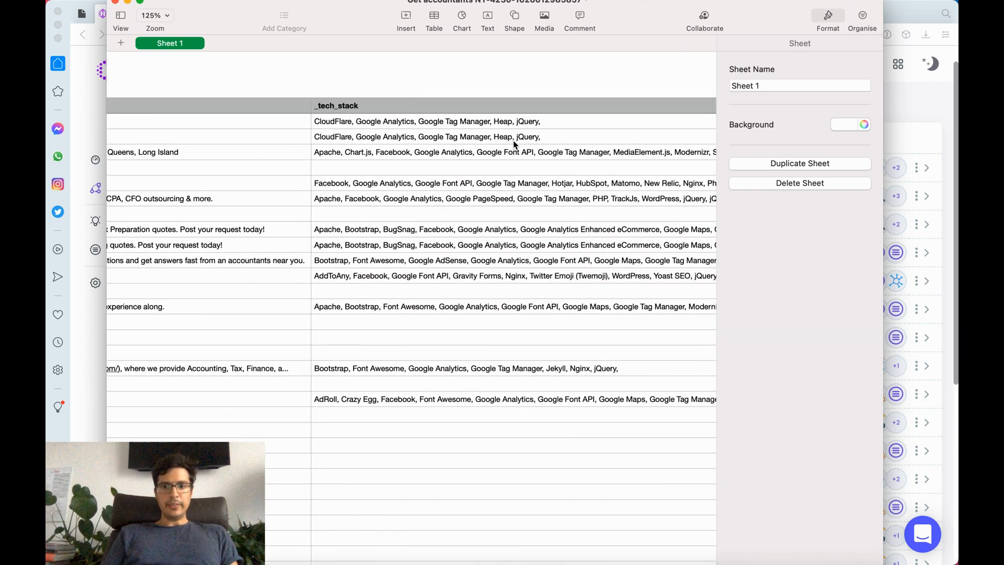
scroll(up, 3)
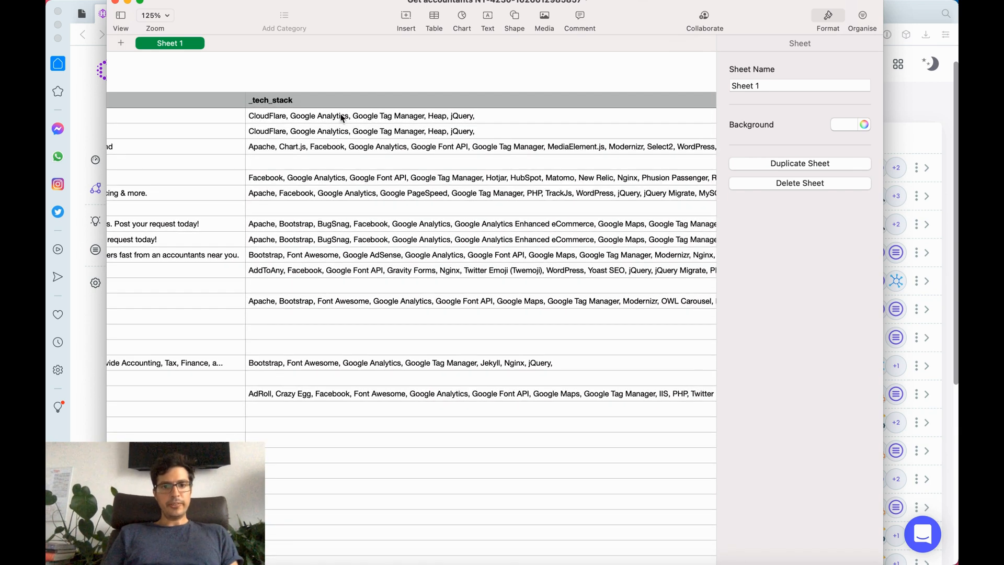
Step: Inspect a _tech_stack cell in Numbers, then return to the Hexomatic workflows tab
click(341, 116)
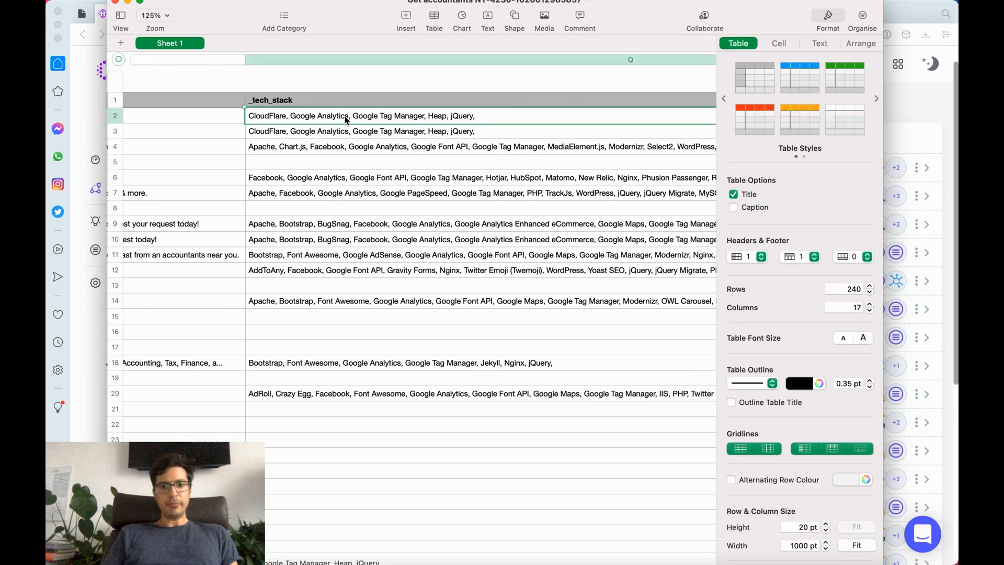
mouse_move(485, 120)
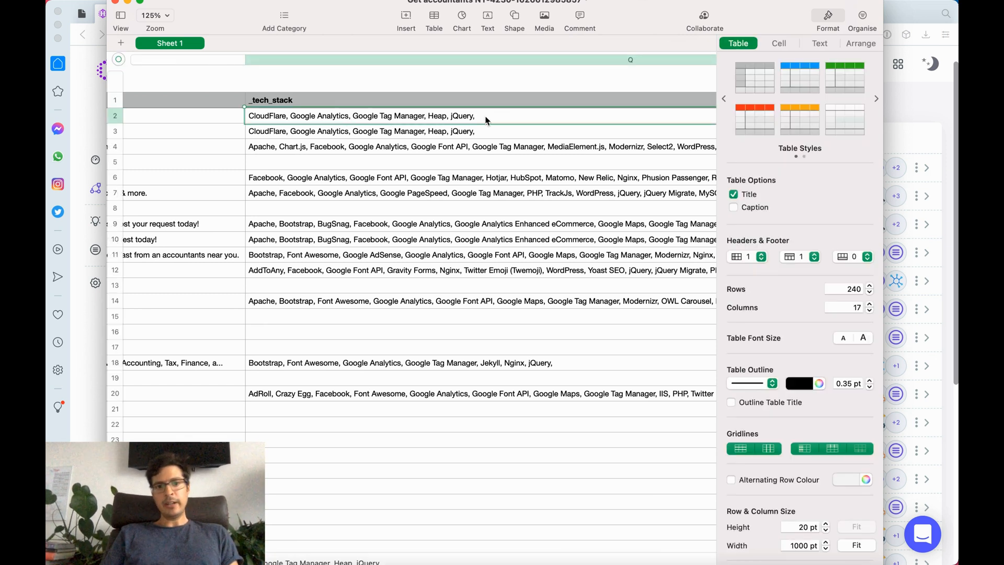
mouse_move(565, 121)
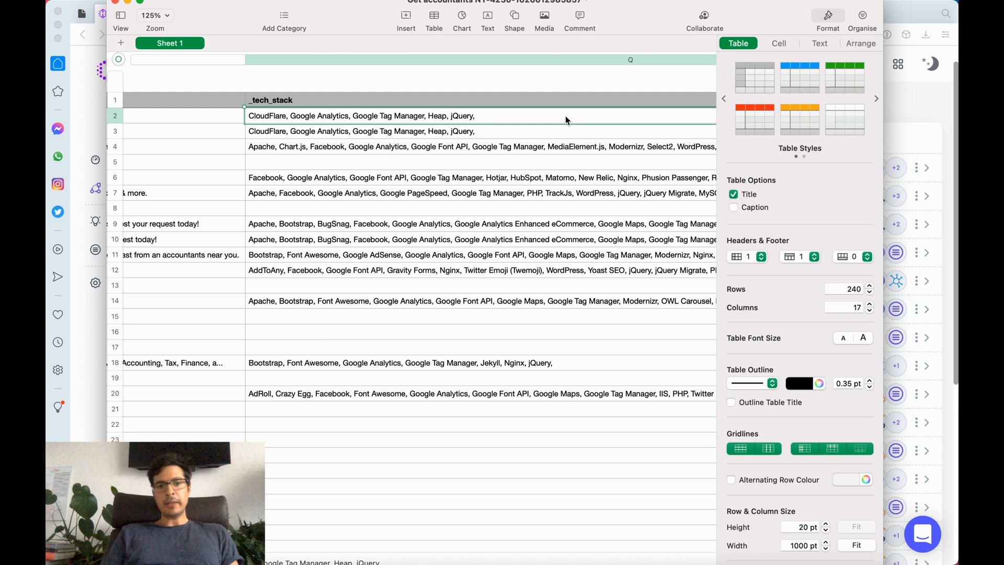
mouse_move(535, 120)
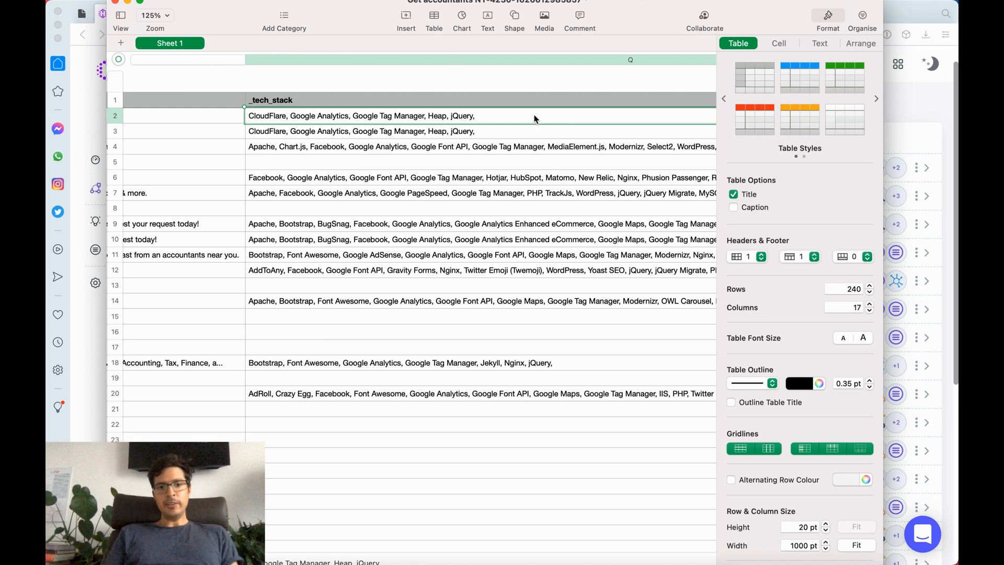
mouse_move(549, 140)
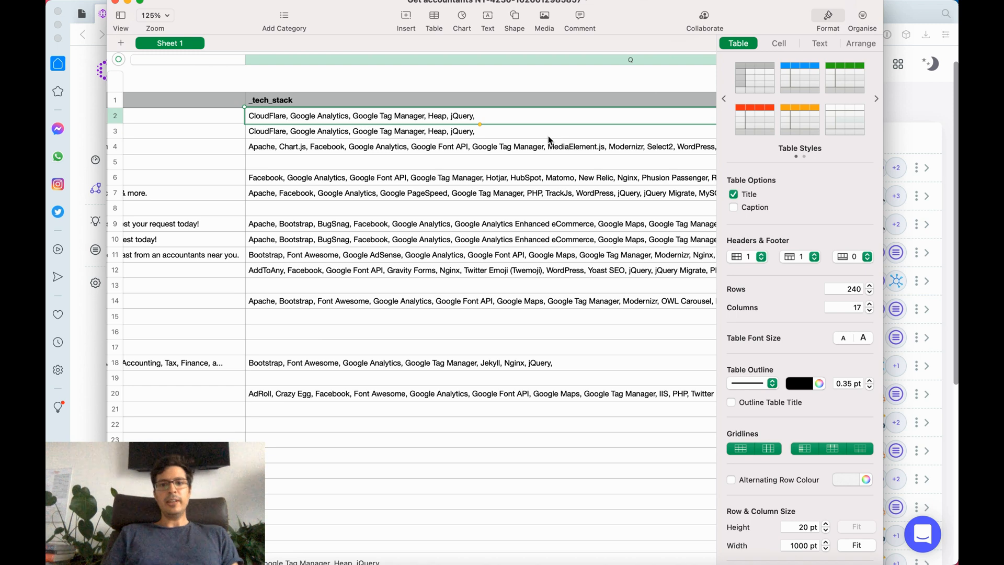
scroll(up, 3)
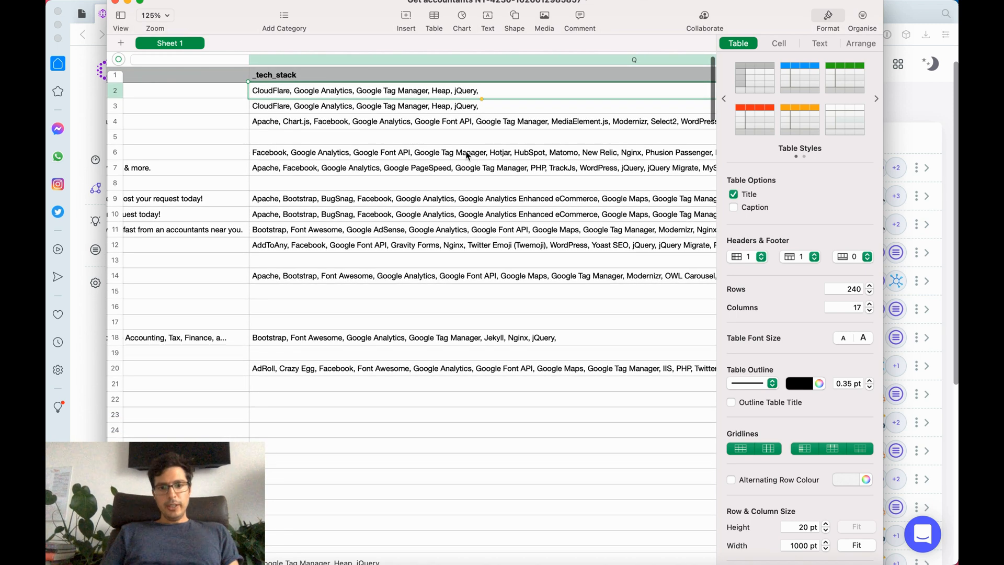
scroll(down, 3)
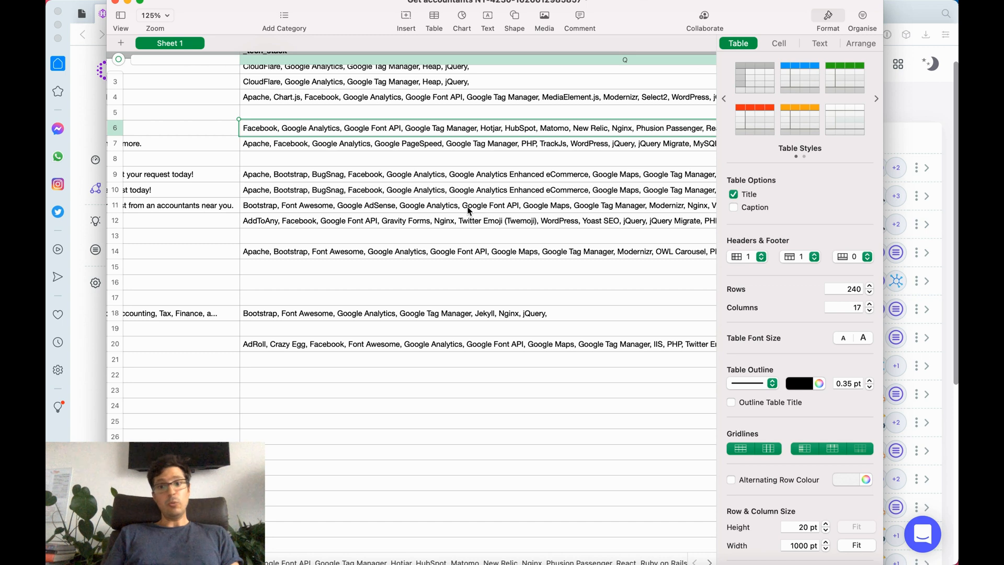
scroll(left, 3)
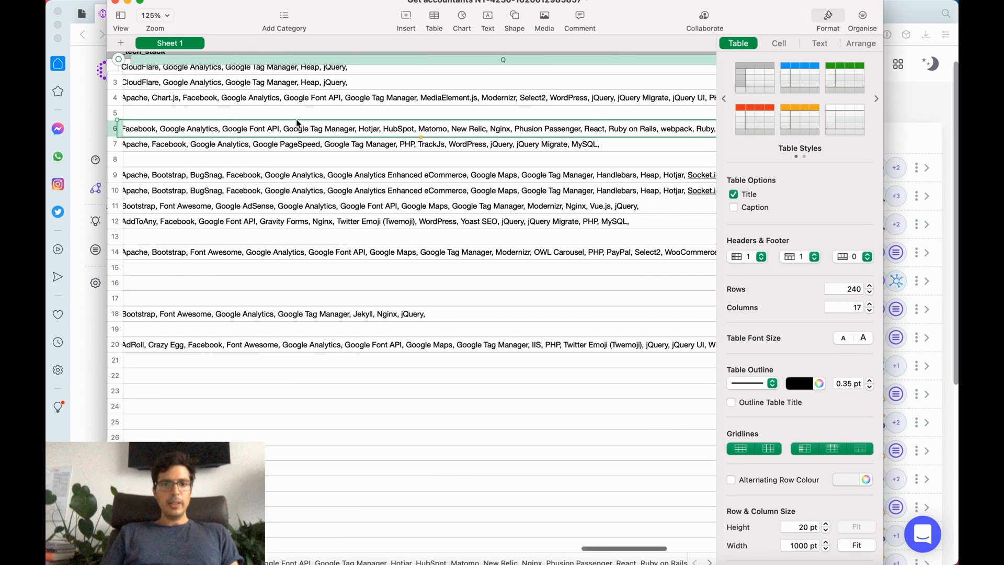
click(142, 12)
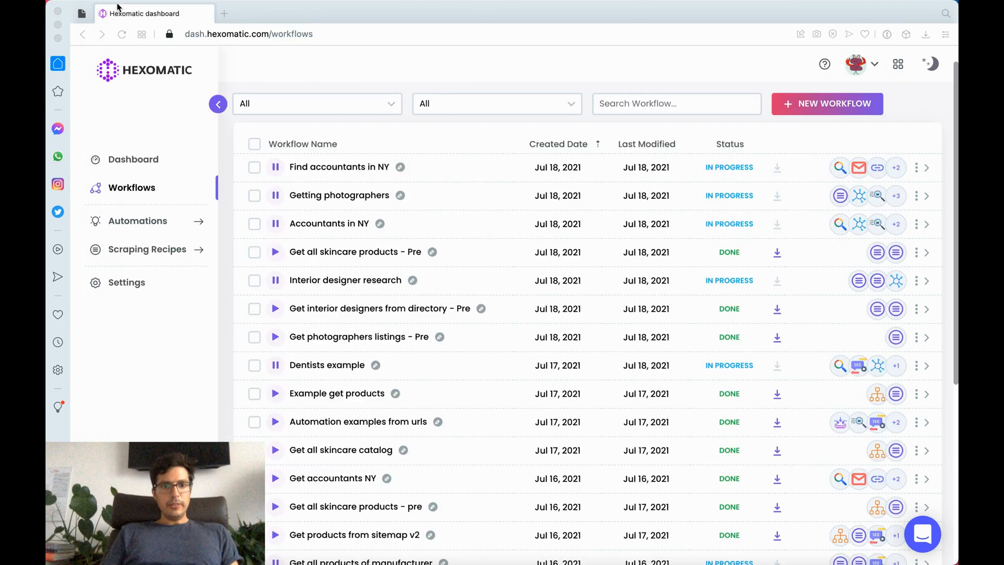
mouse_move(480, 68)
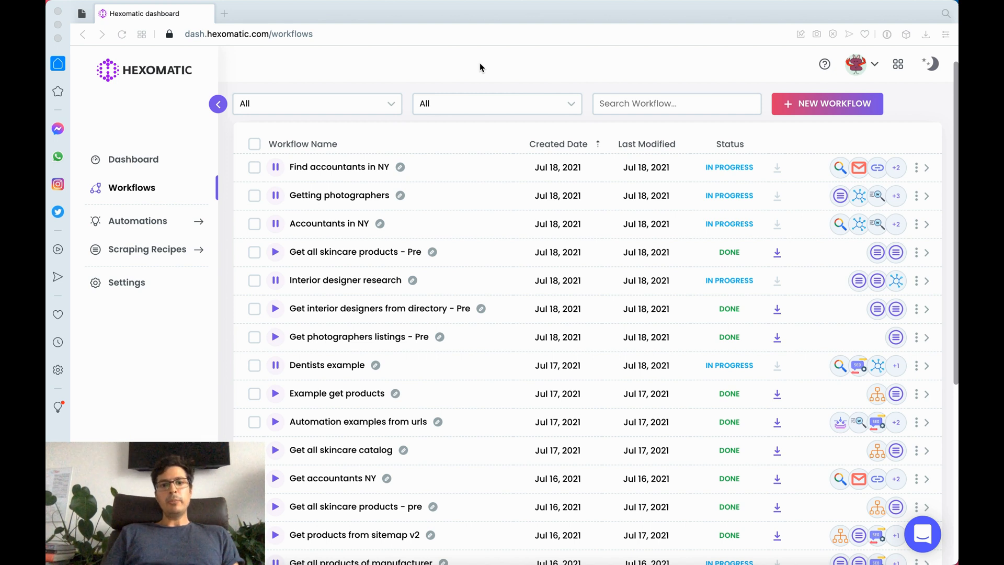